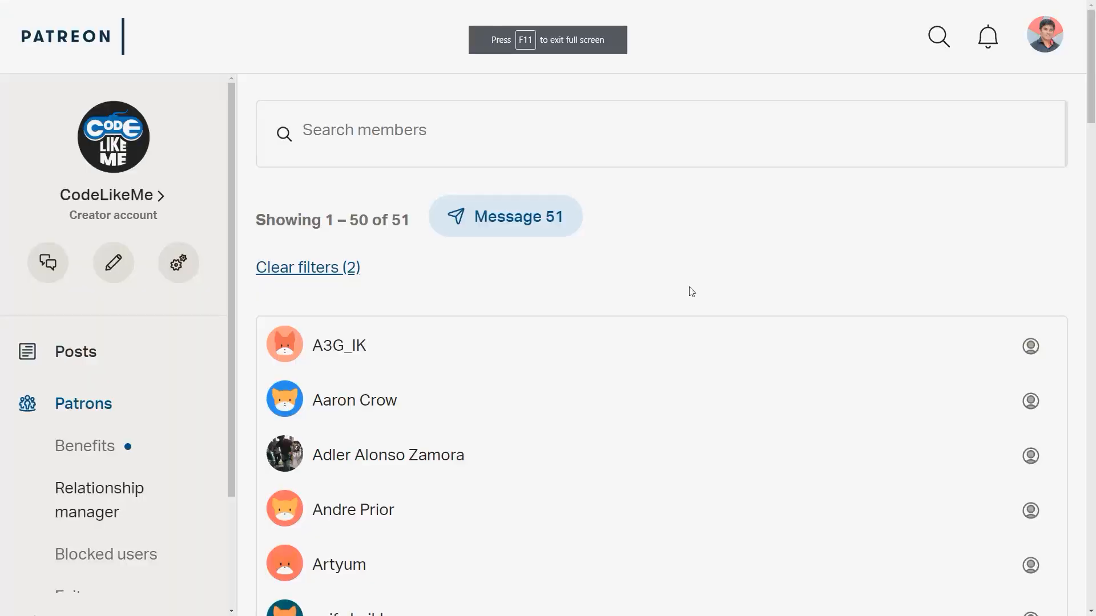
- Move from the rocky level view to the Ch_Human blueprint's Event Graph with BeginPlay logic
scroll(down, 3)
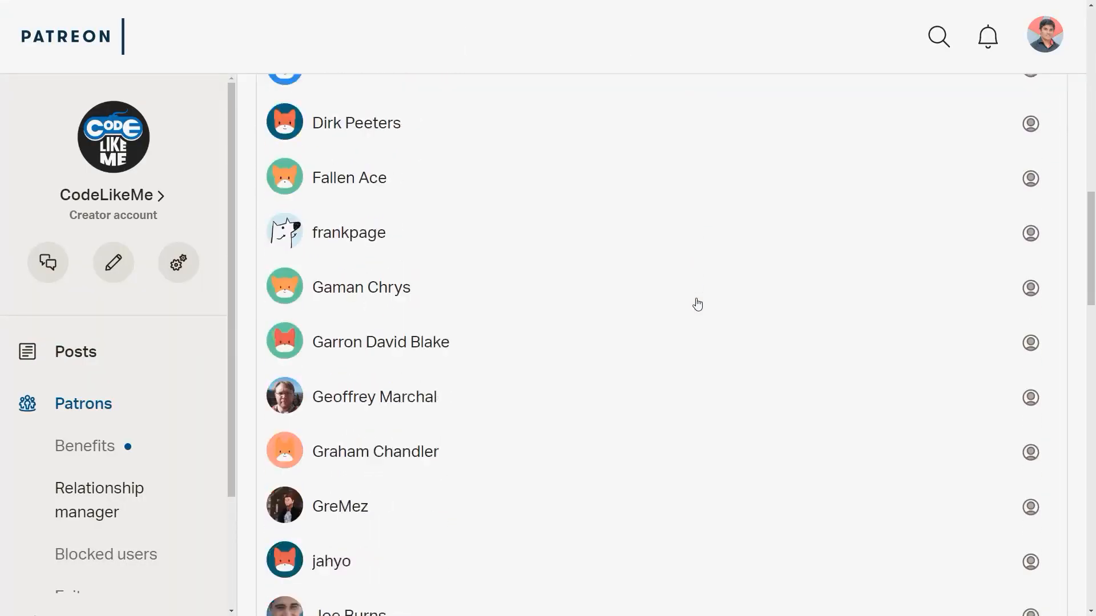
scroll(down, 3)
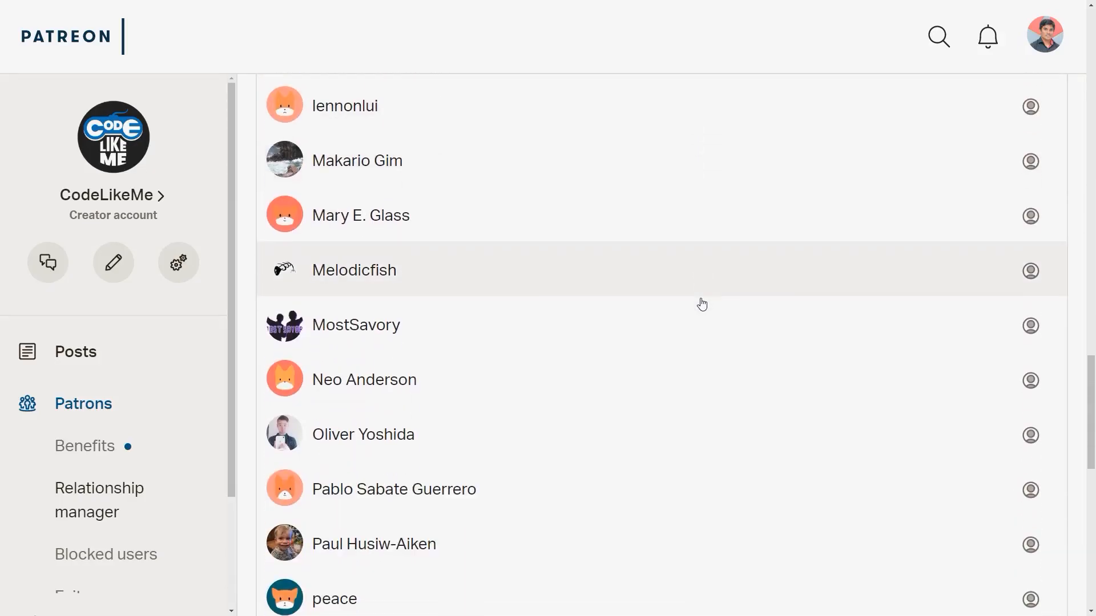
scroll(down, 3)
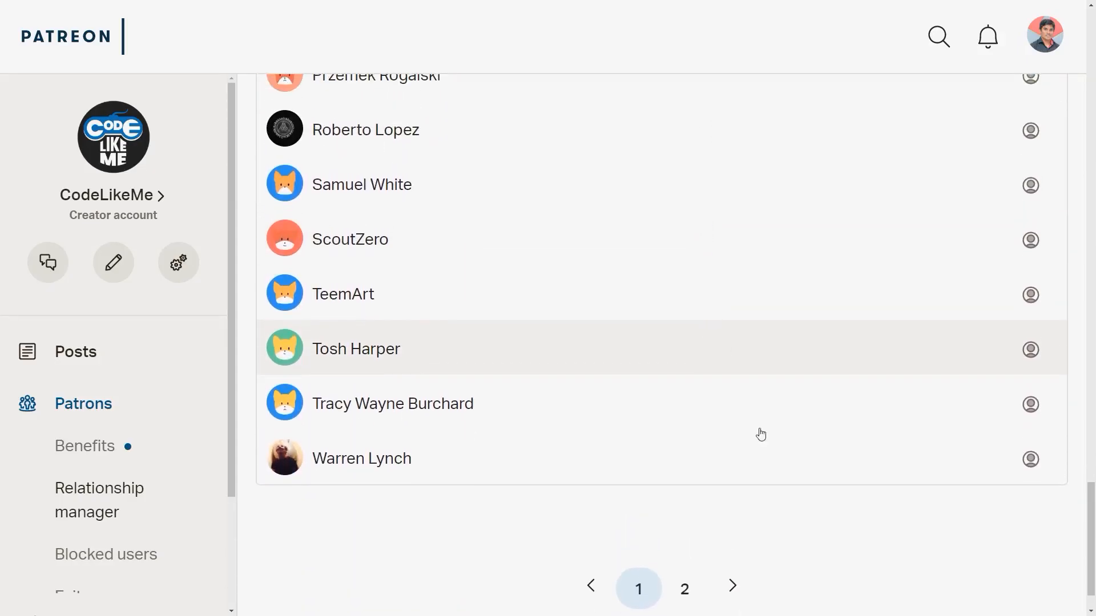
click(684, 588)
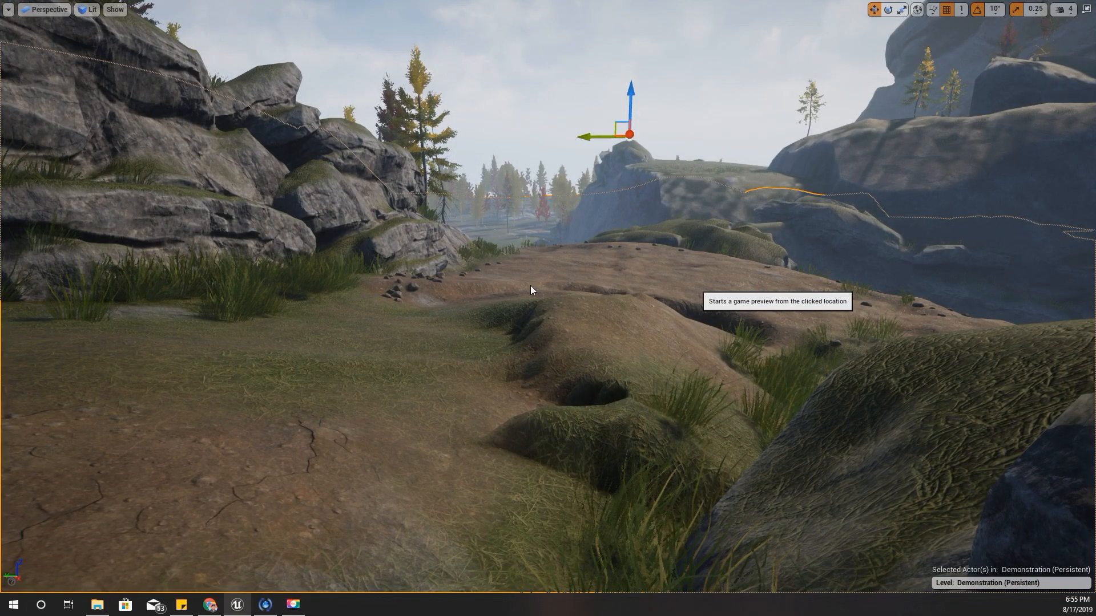
click(531, 290)
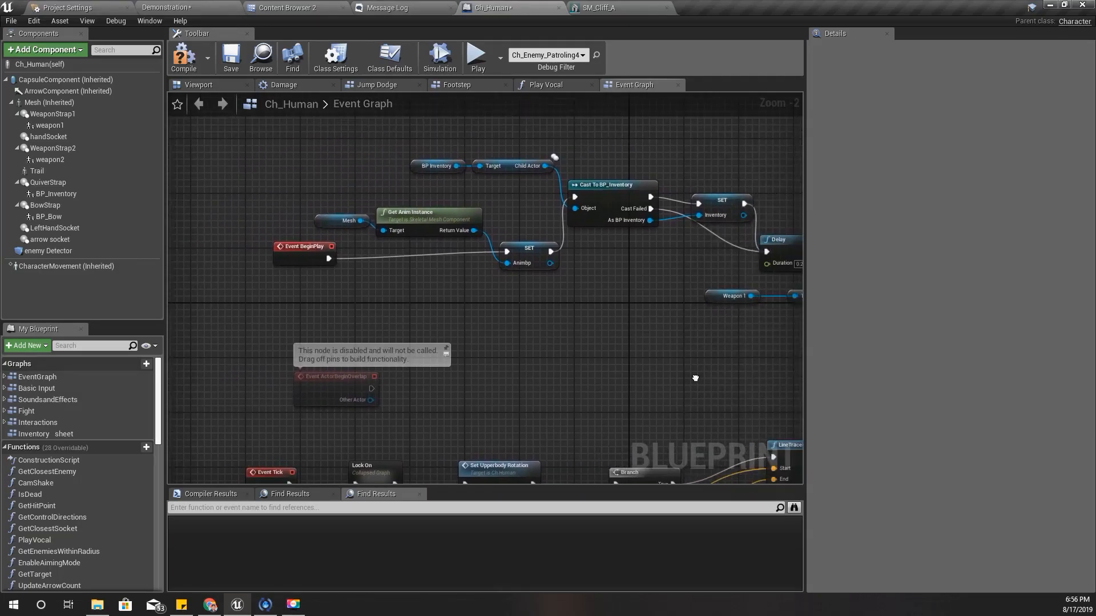
- Pan the Ch_Human graph, then open Ch_Player from the Character > Human assets
drag(695, 377, 576, 368)
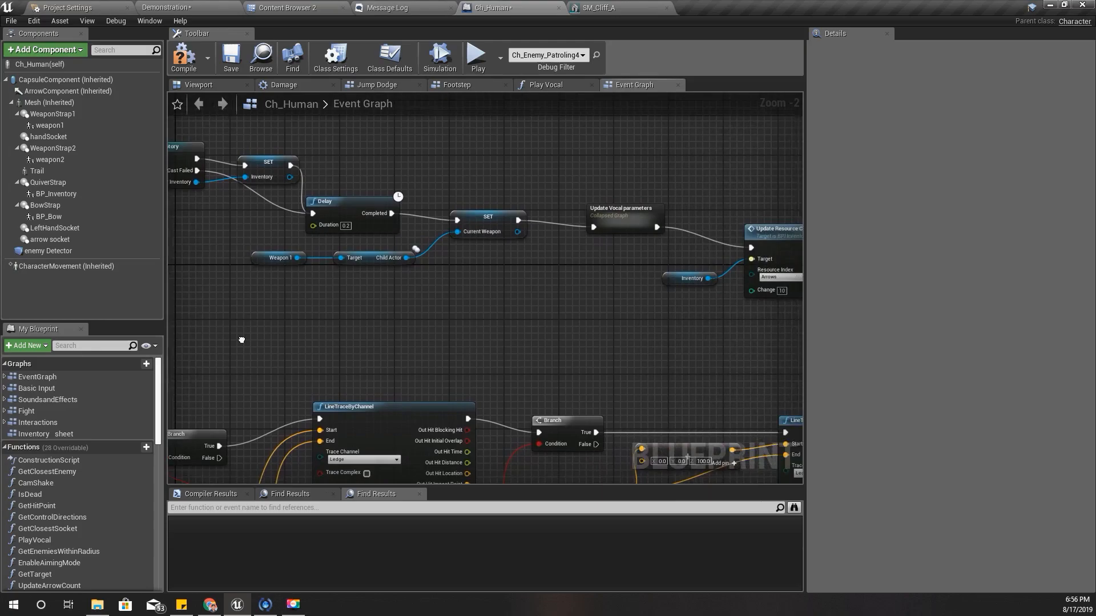
click(287, 7)
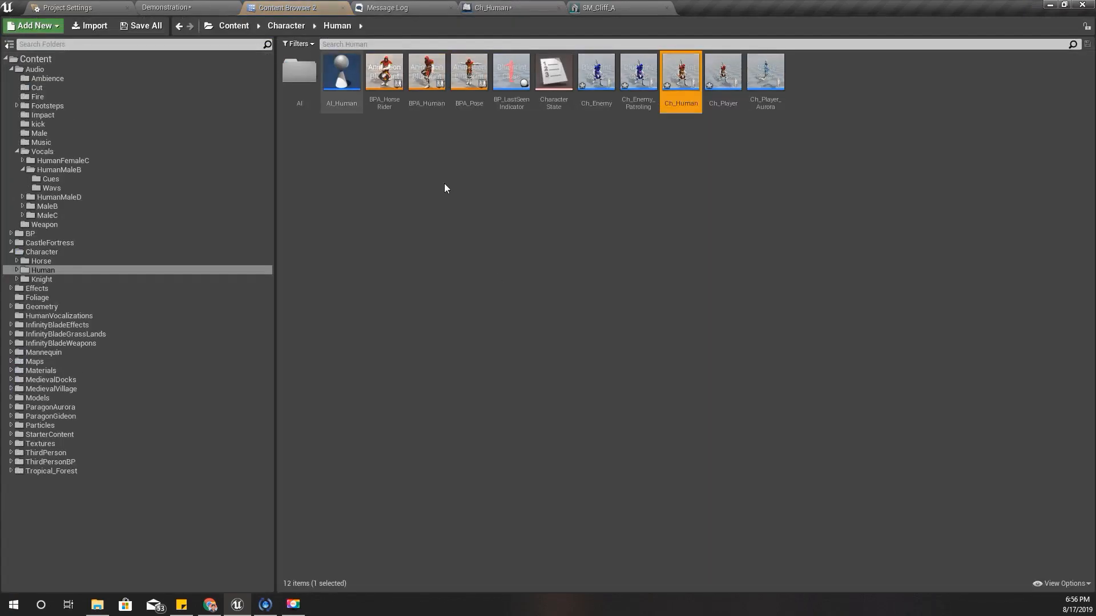
double_click(722, 71)
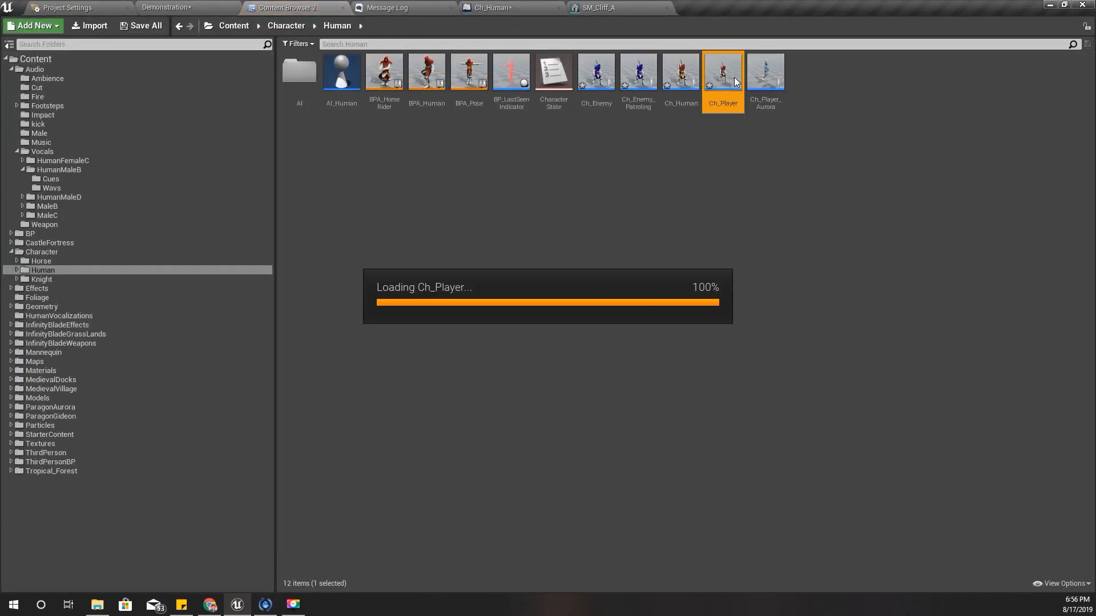
double_click(723, 69)
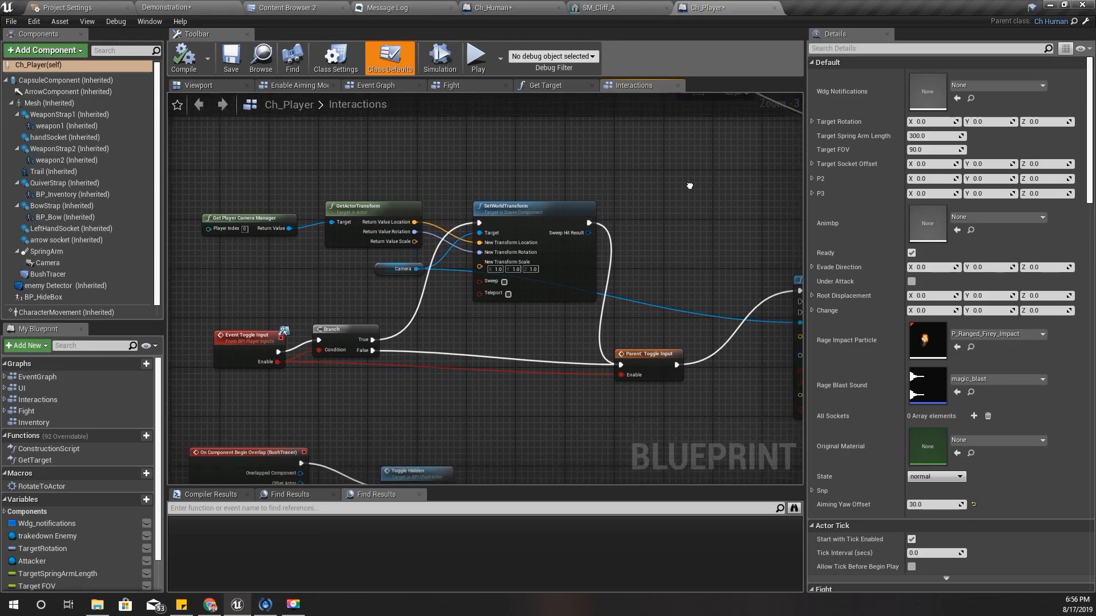
- Search Ch_Player's graphs for 'begin play' to find Event BeginPlay
scroll(down, 3)
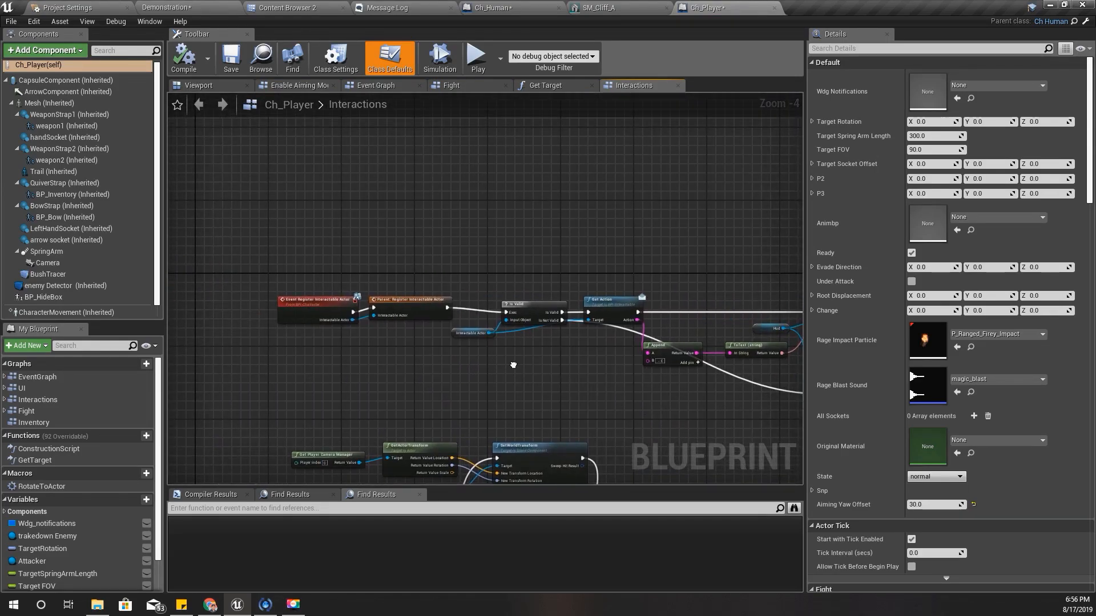
scroll(down, 3)
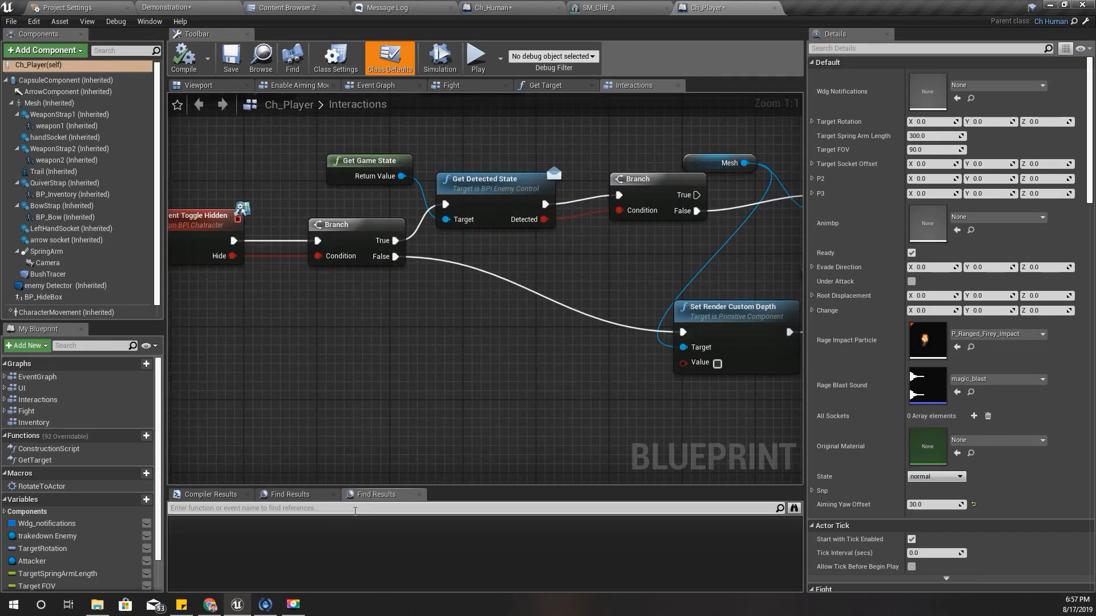
text(begin play)
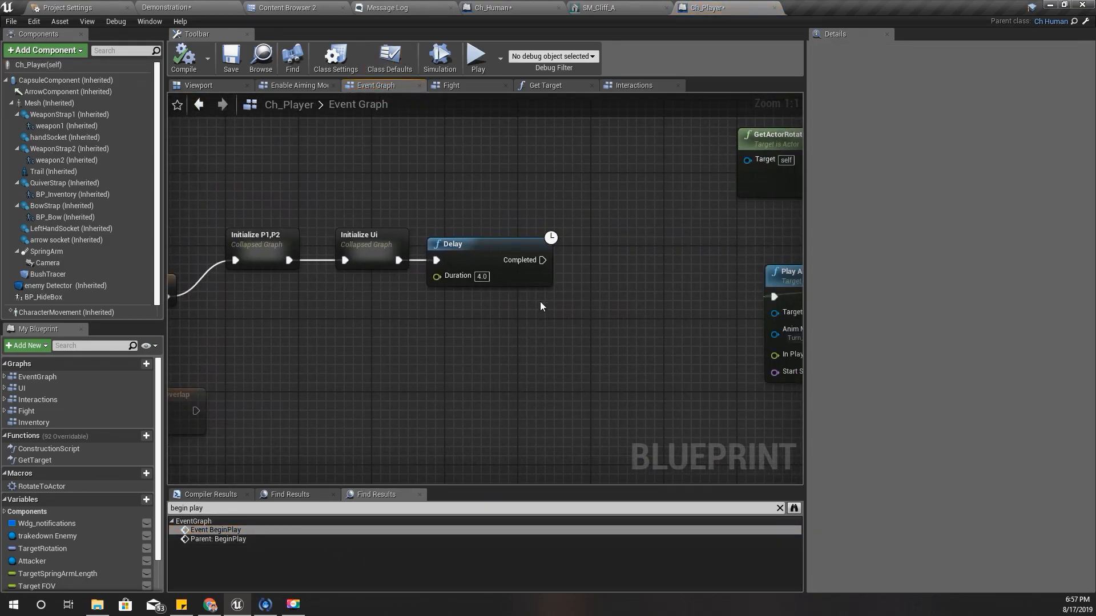
- Swap the 4-second Delay for Set Input Mode Game Only using Get Player Controller, then return to the level
click(461, 244)
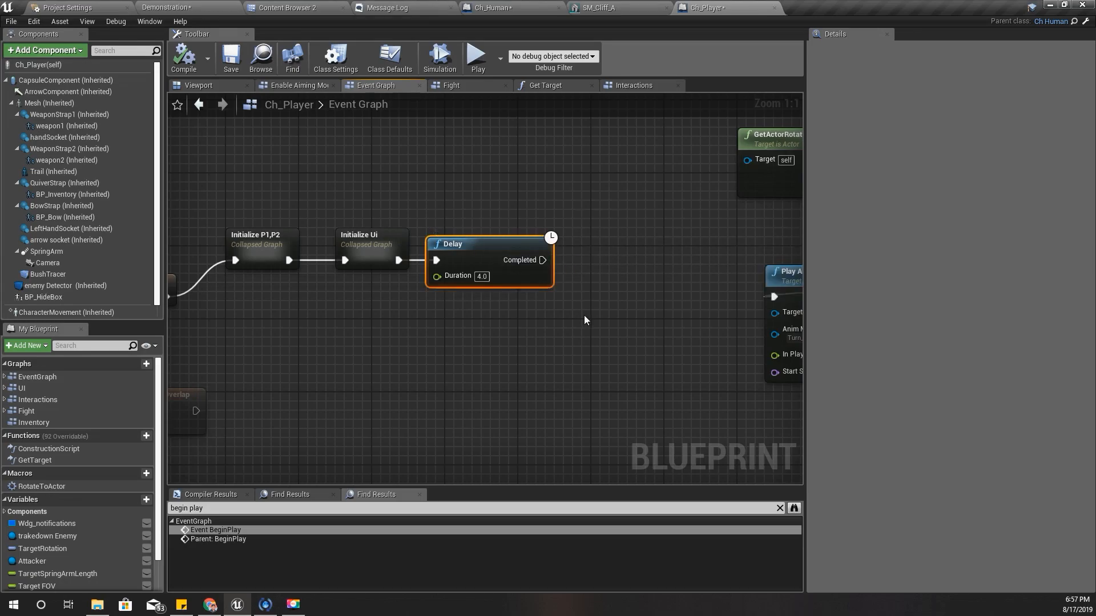
drag(398, 260, 458, 268)
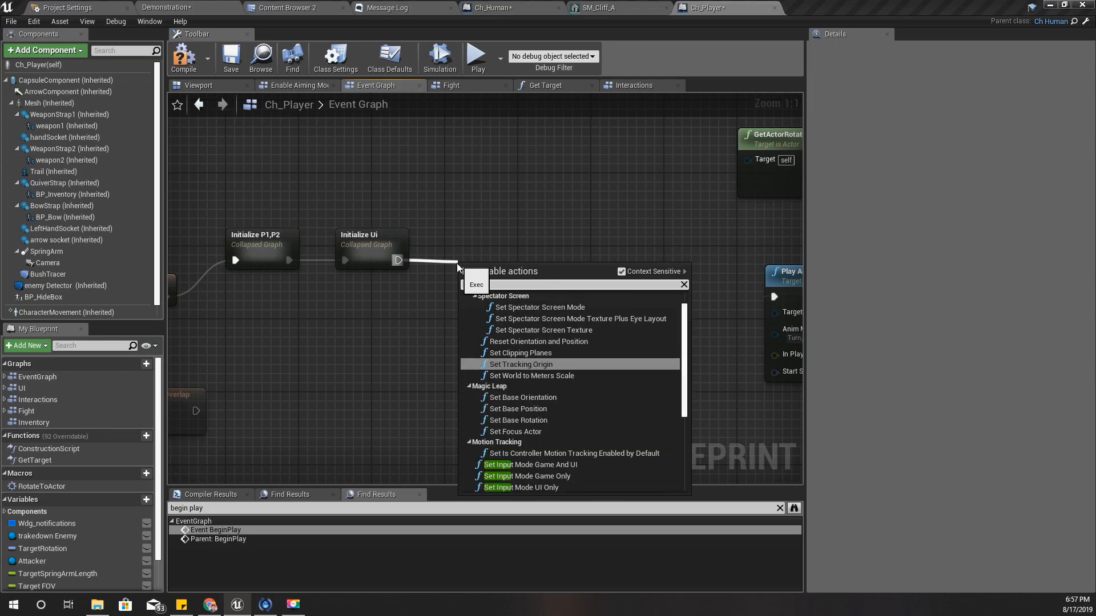
click(529, 476)
text(get)
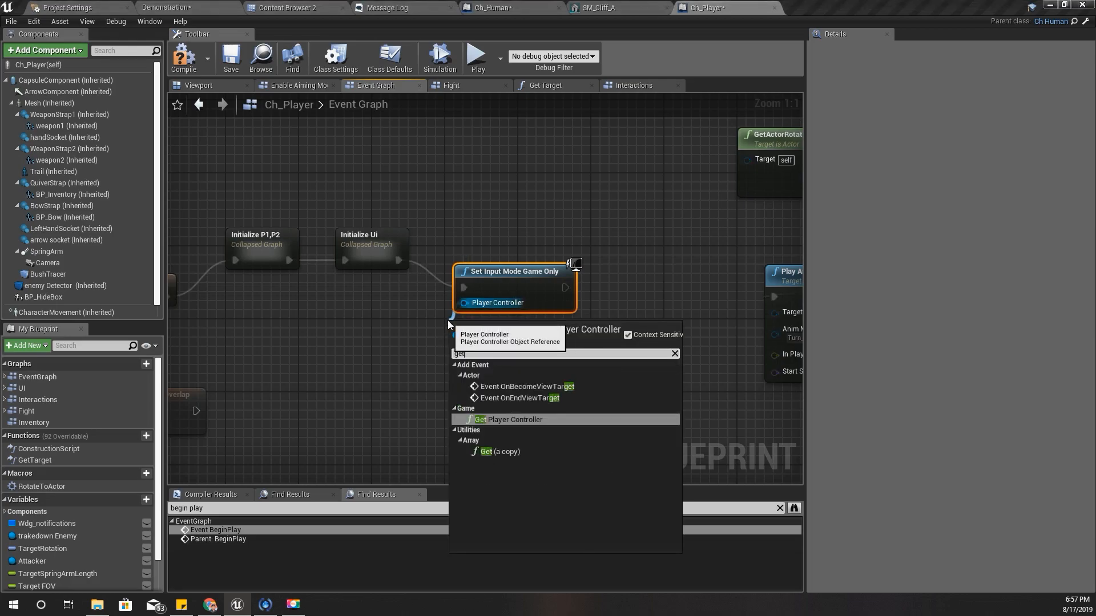
click(512, 420)
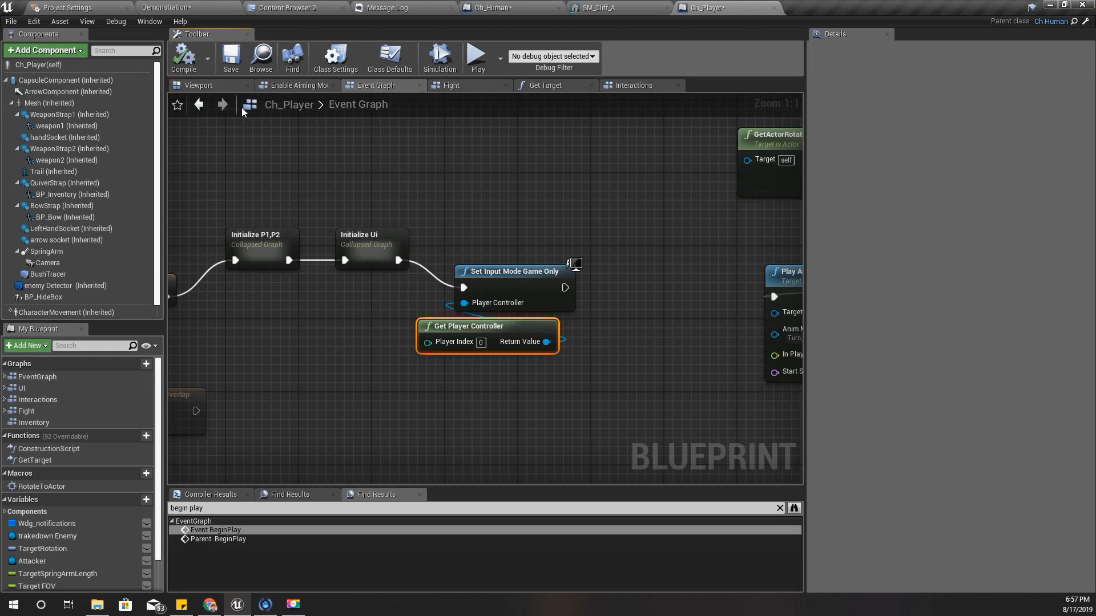
click(167, 8)
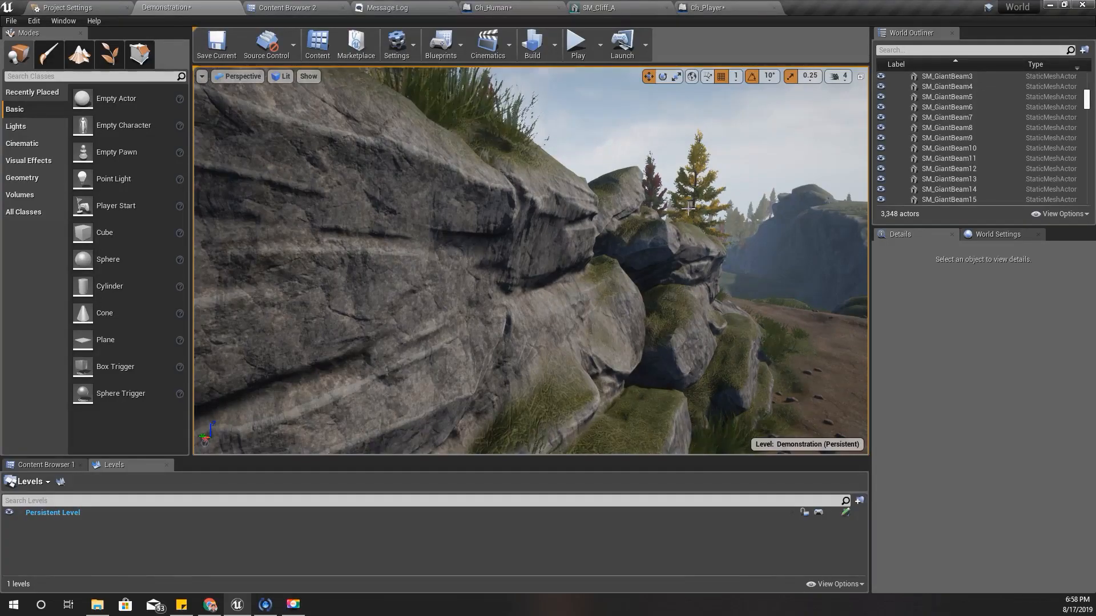
- In Ch_Human, search 'on lan' and jump to Event On Landed in Basic Input
click(491, 7)
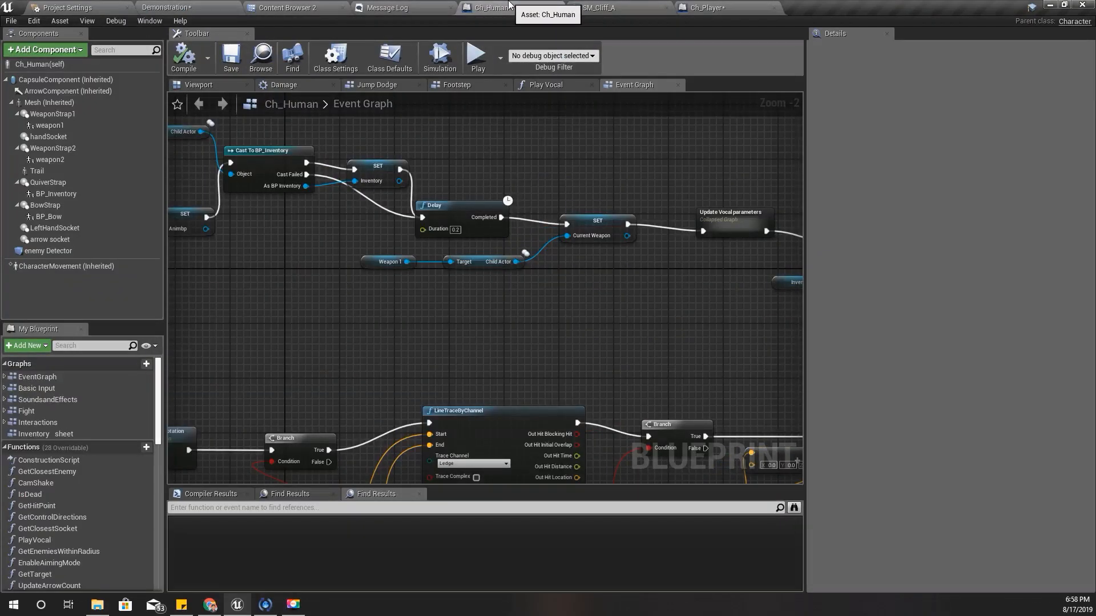
mouse_move(364, 315)
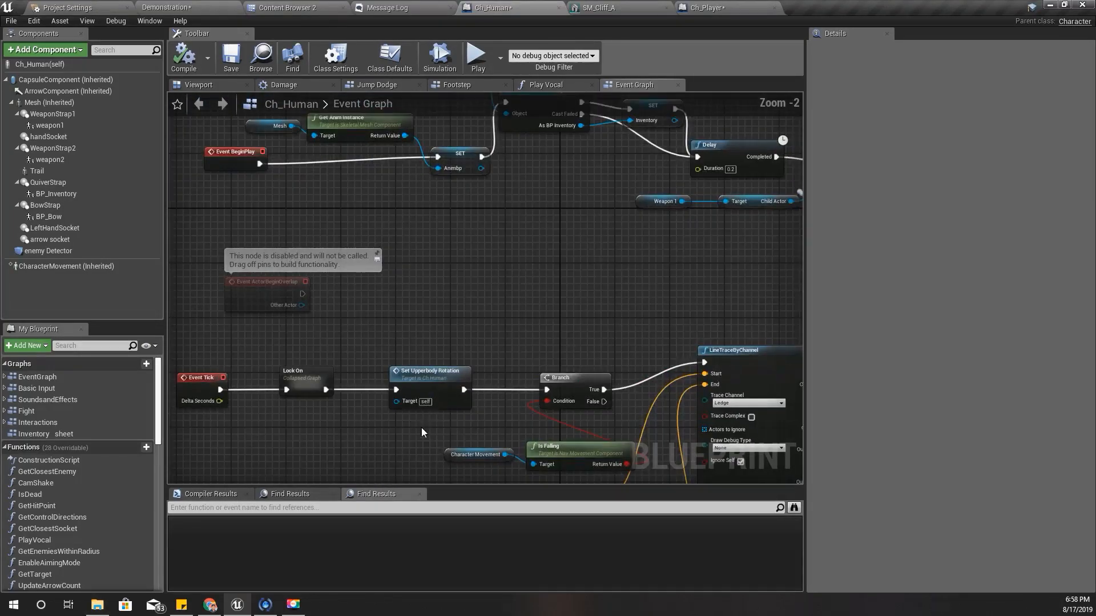
scroll(down, 3)
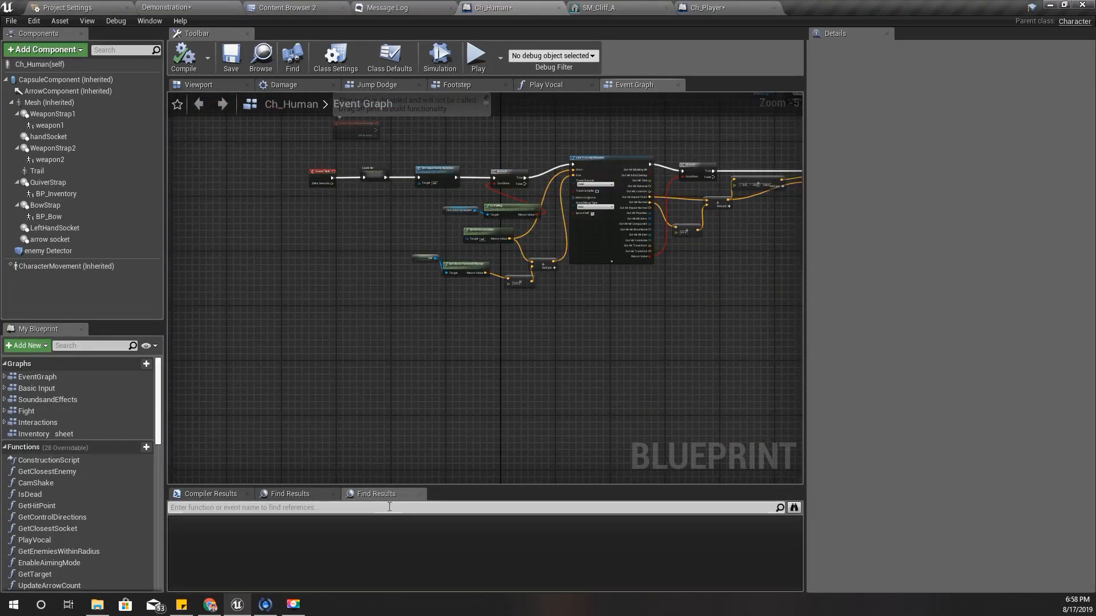
text(on landed)
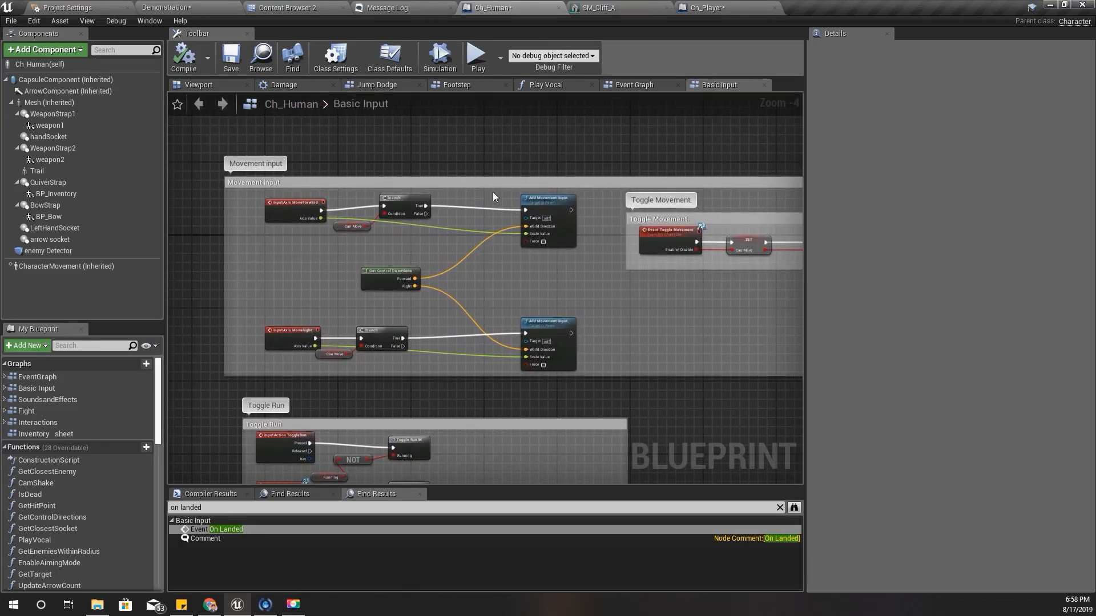
click(633, 85)
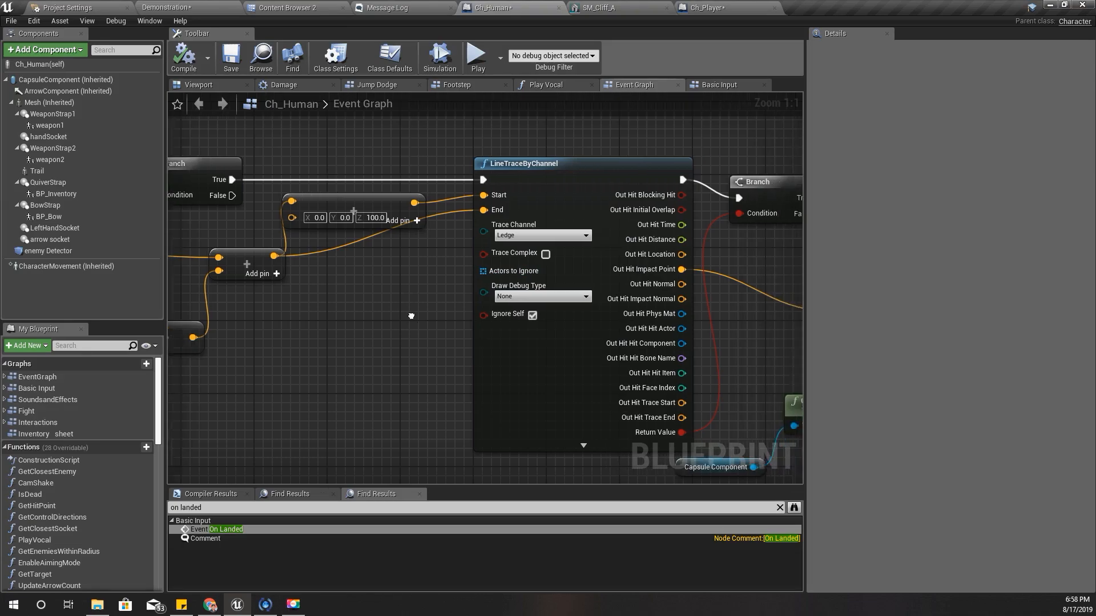
- Name the collapsed ledge-trace graph 'Ledge Climb' and open it
scroll(down, 3)
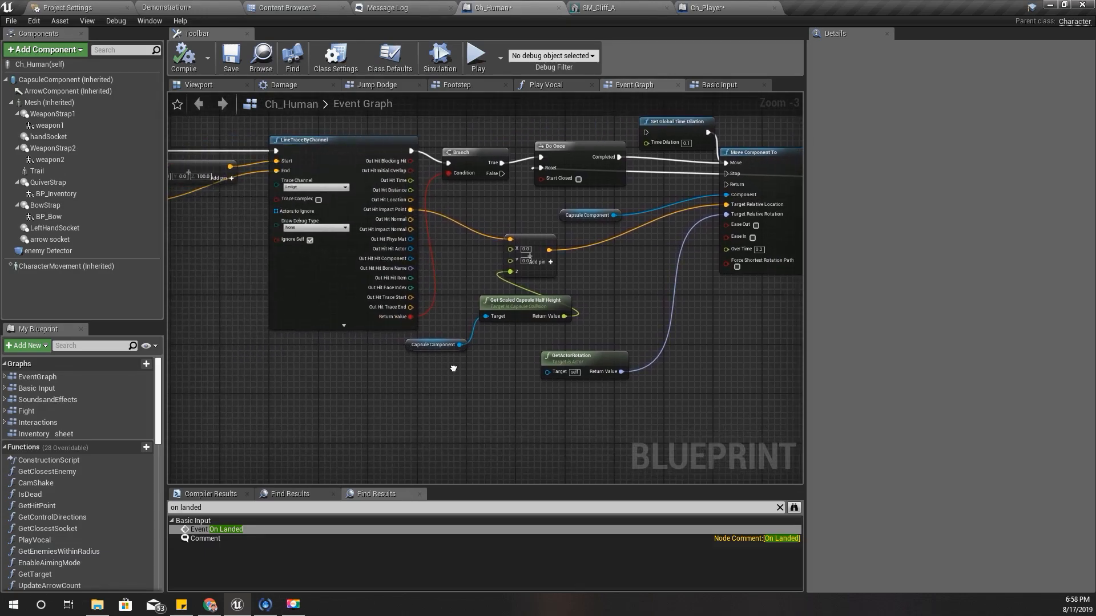
scroll(down, 3)
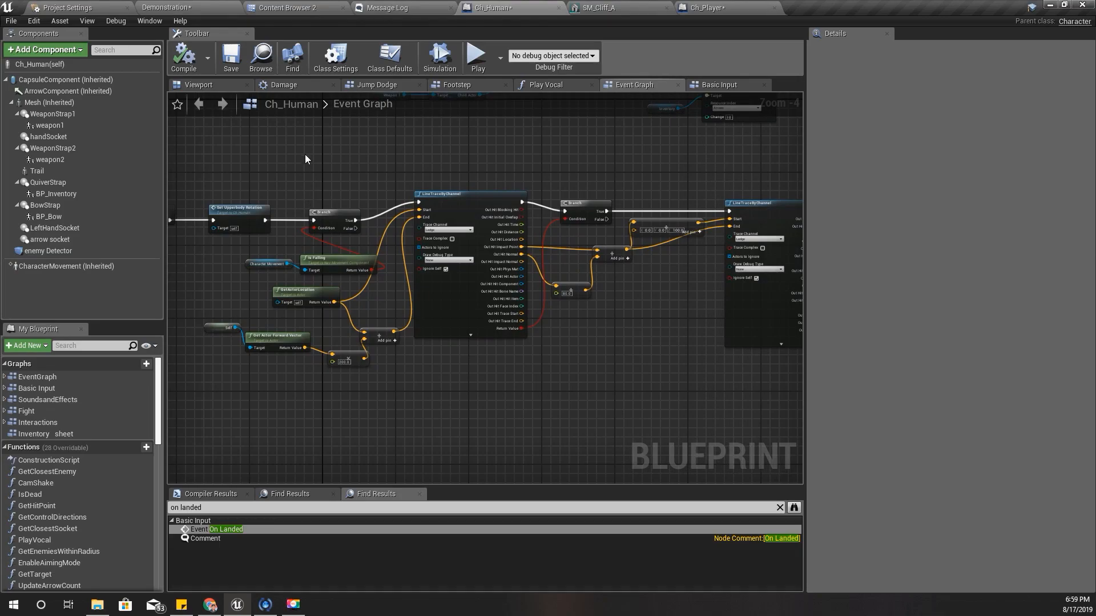
scroll(down, 3)
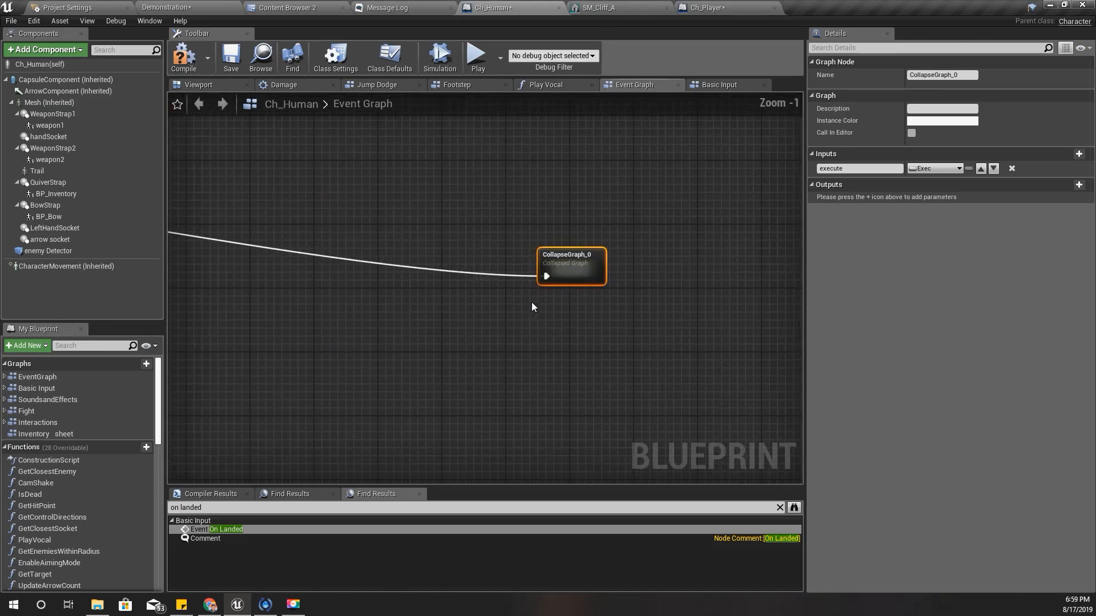
scroll(down, 3)
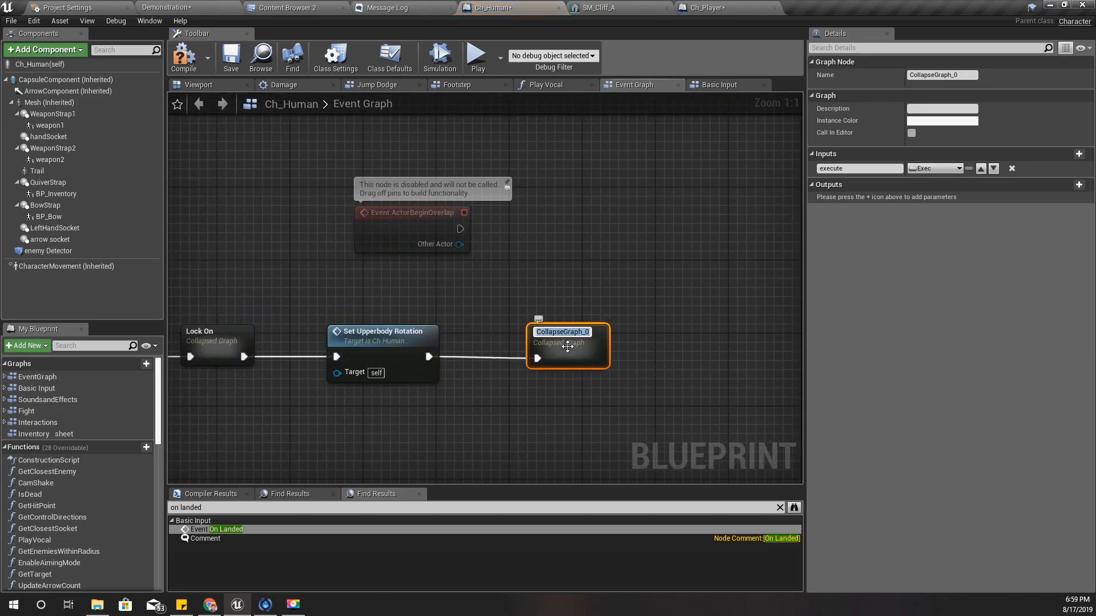
text(Ledge Climb)
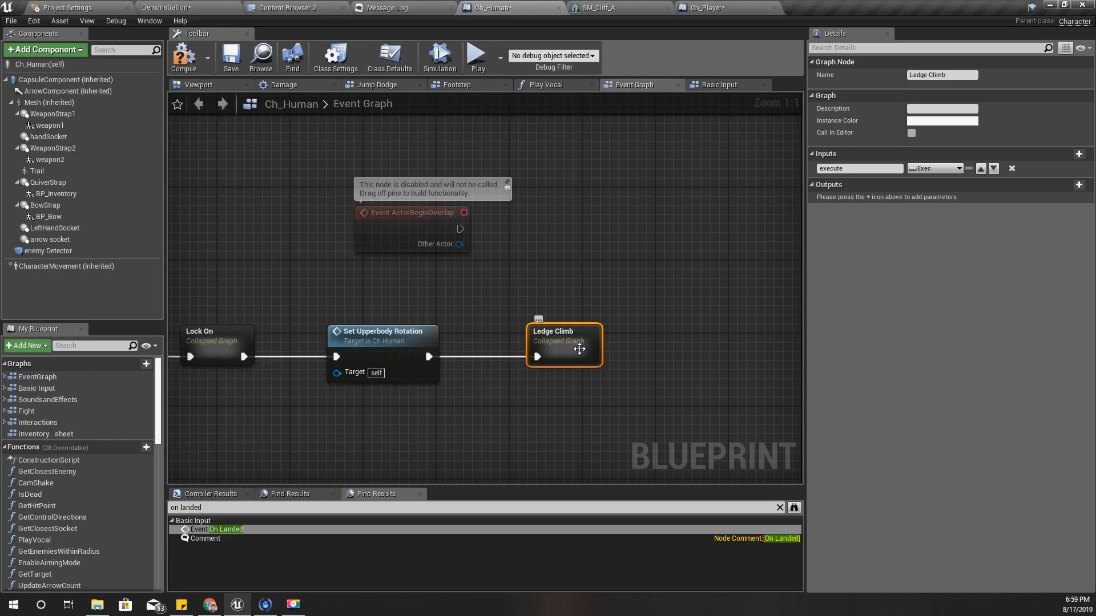
double_click(563, 345)
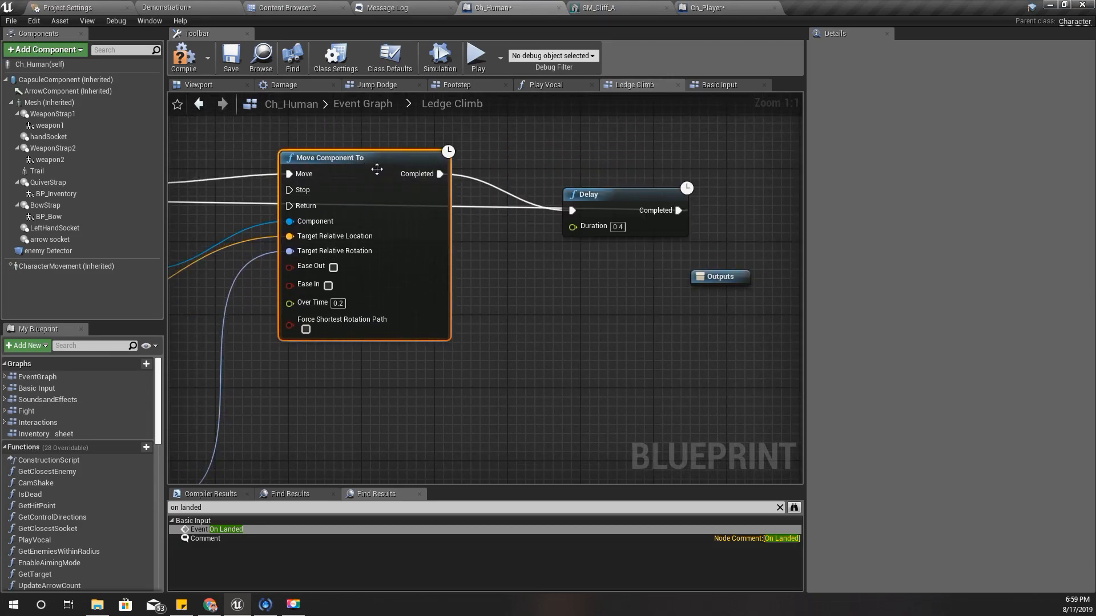
- Search 'on land' from Move Component To's Completed pin and dismiss the empty search
scroll(down, 3)
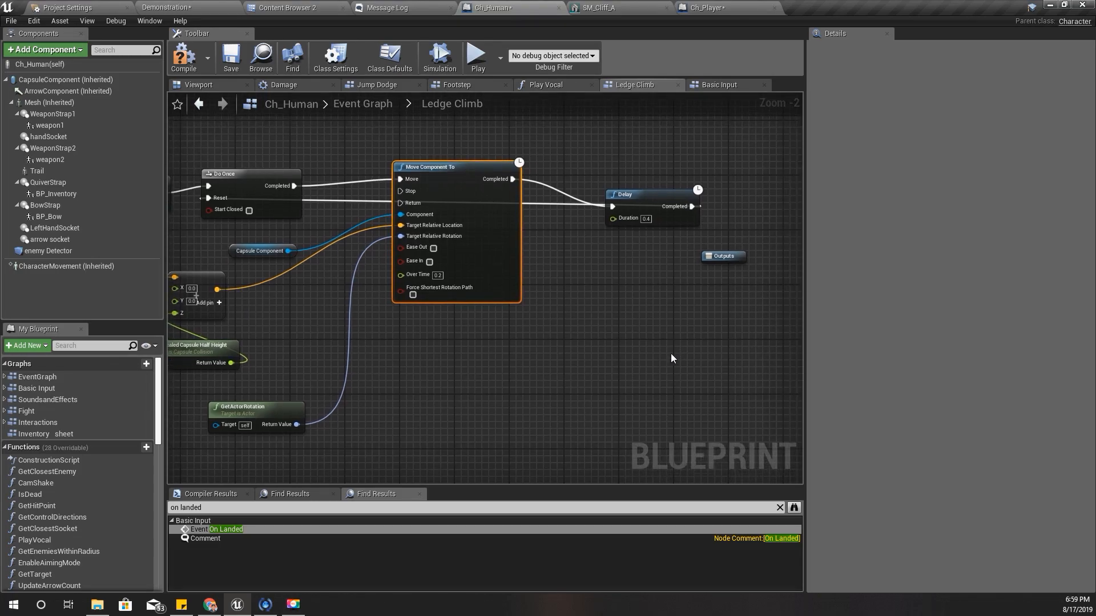
mouse_move(581, 232)
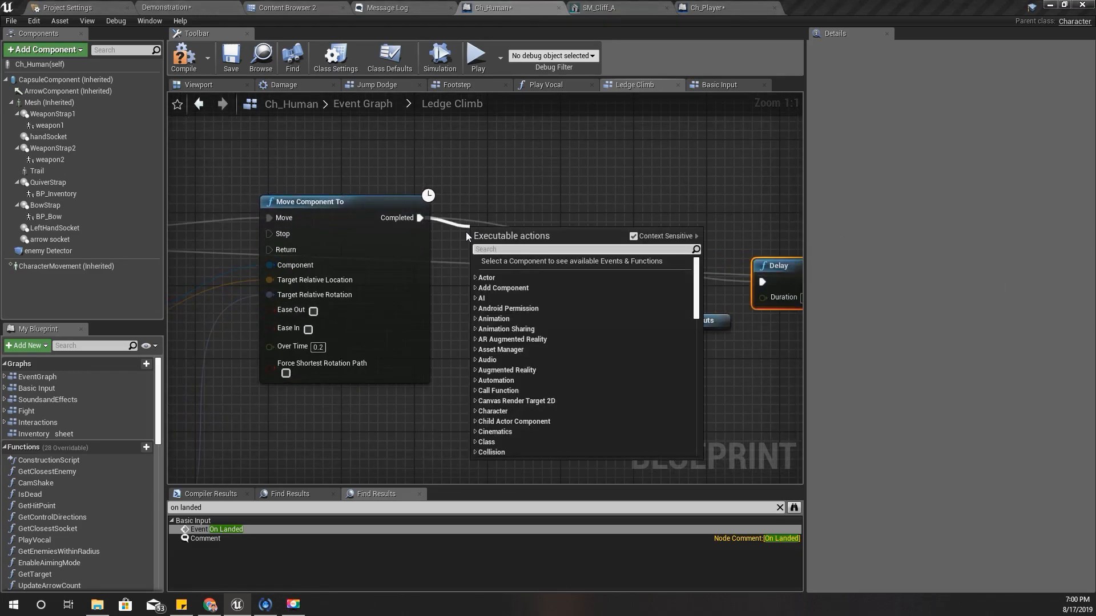
text(on land)
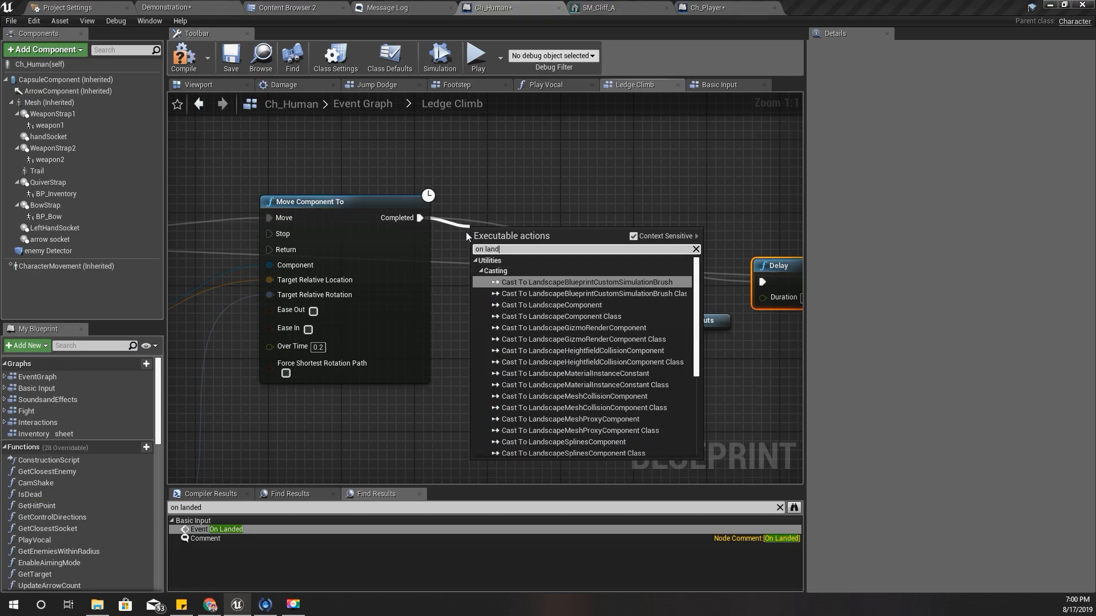
key(Backspace)
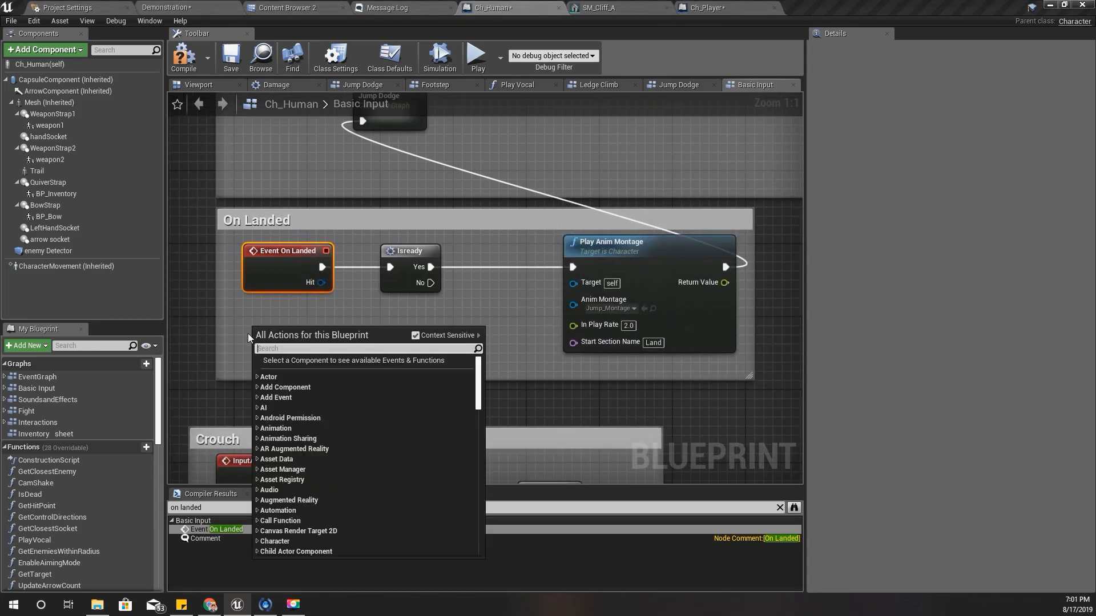
- Add a custom event named OnLandedCust feeding the Isready branch, then reopen Ledge Climb
text(custom eve)
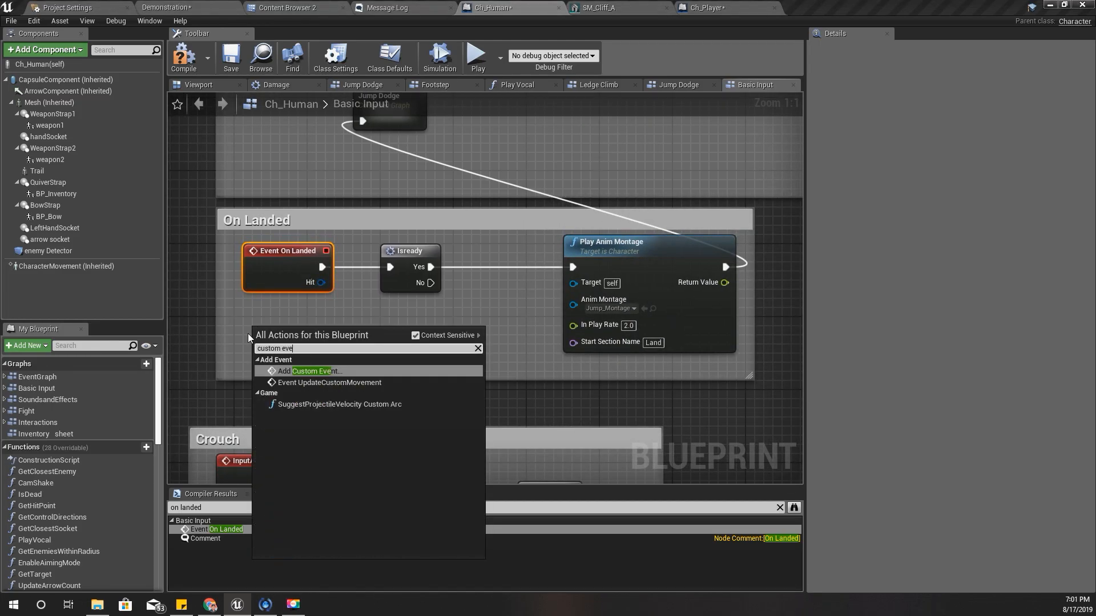
click(311, 371)
text(OnLandedCust)
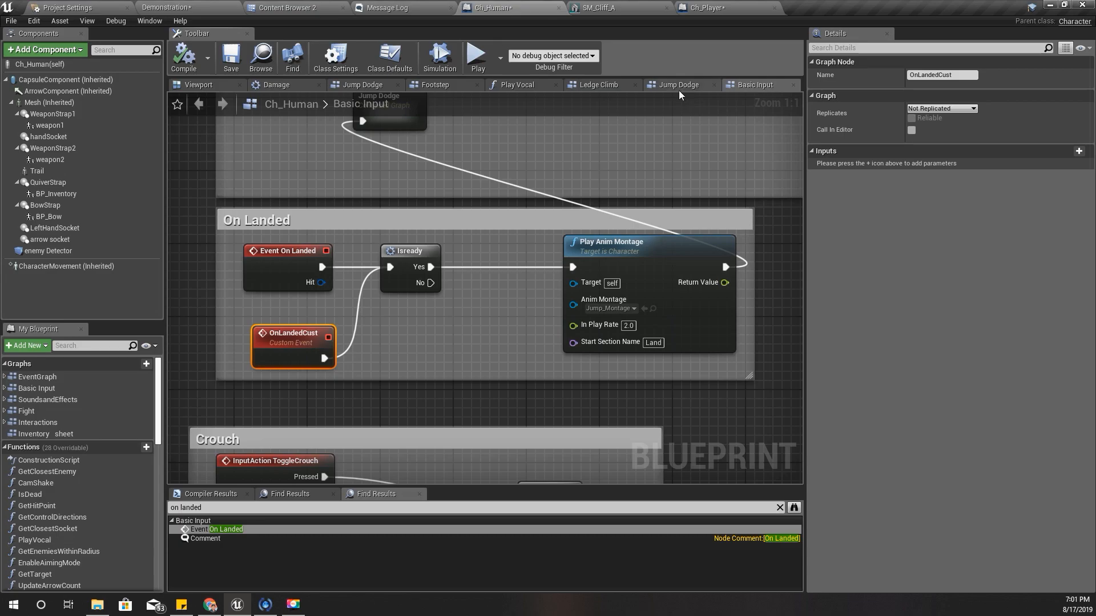
click(598, 84)
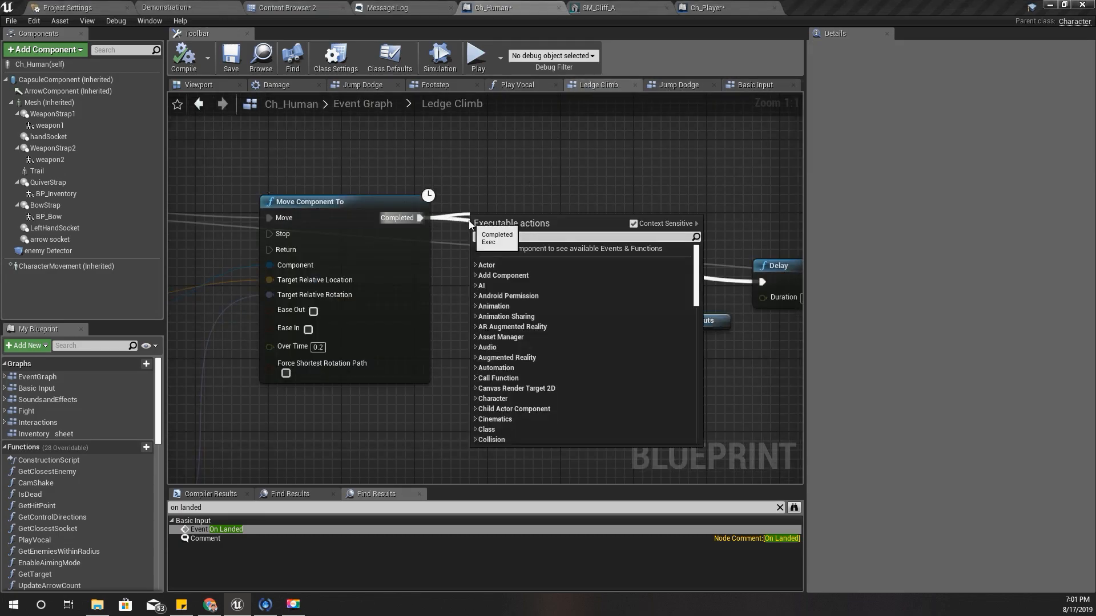
- After Completed, call On Landed Cust, set Character Movement to Walking, and compile Ch_Human
text(On Land)
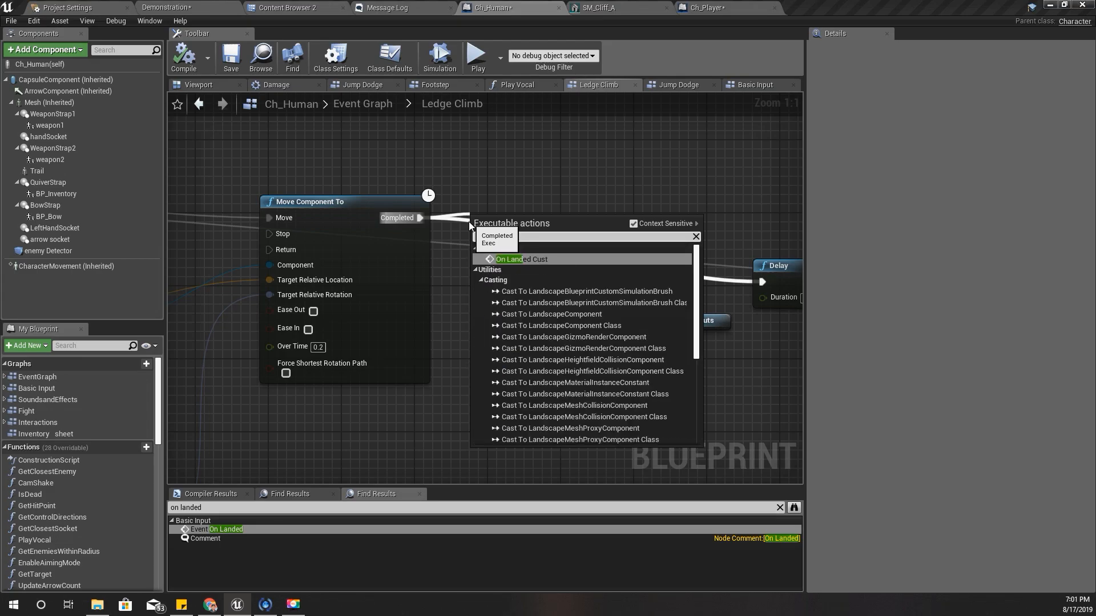
click(520, 259)
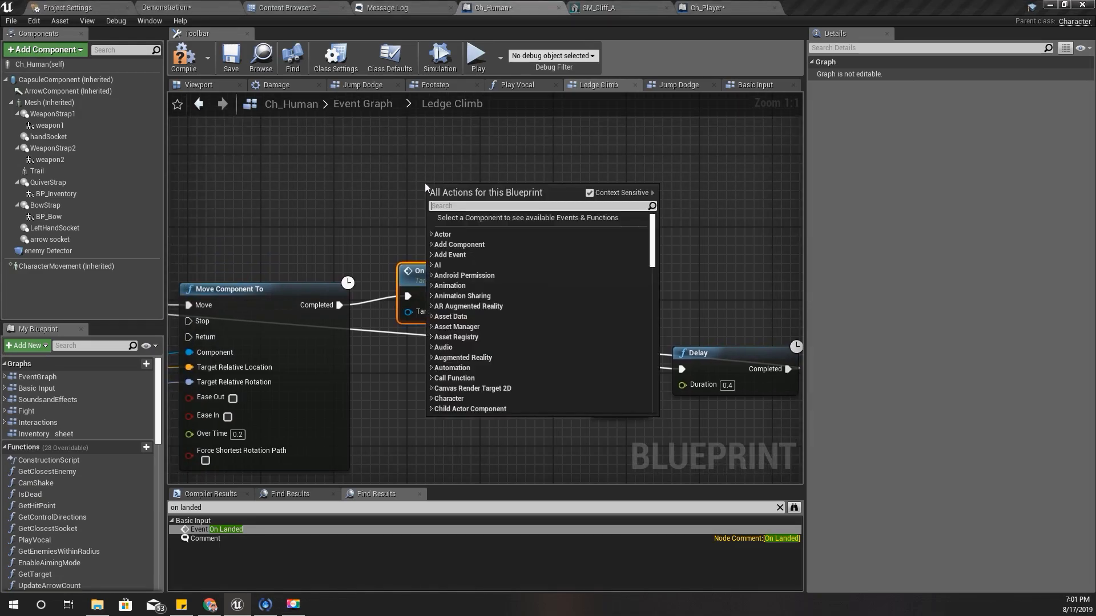
mouse_move(420, 198)
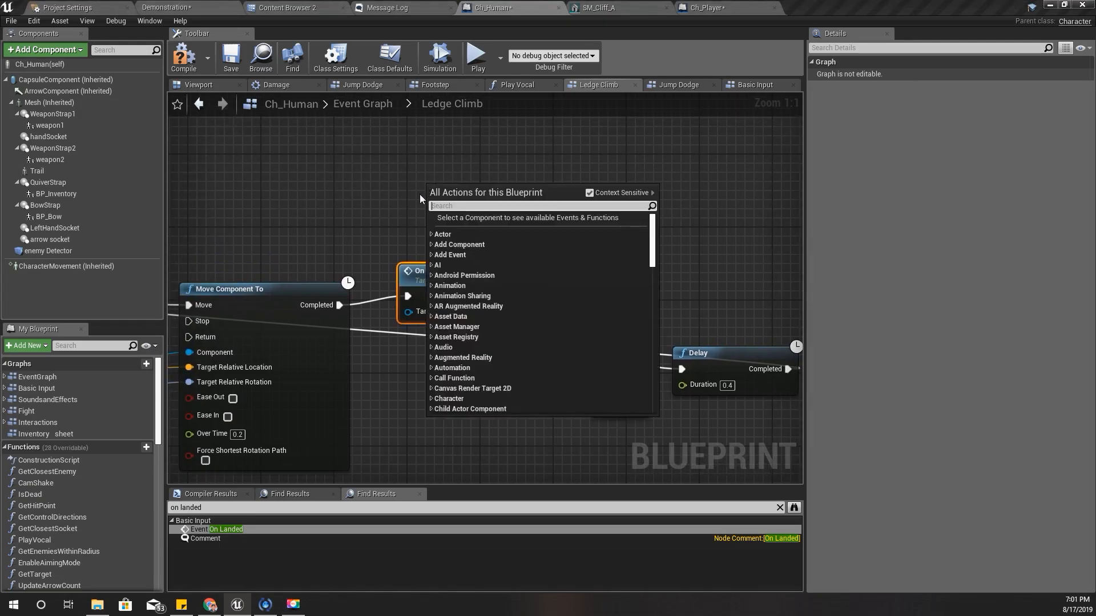
text(set moveme)
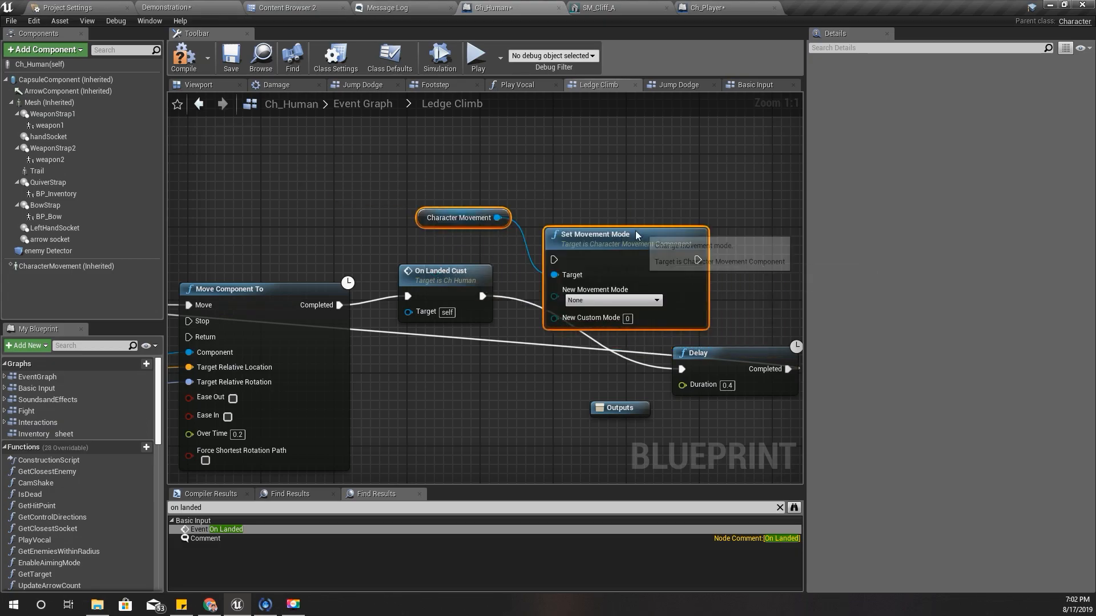
mouse_move(801, 306)
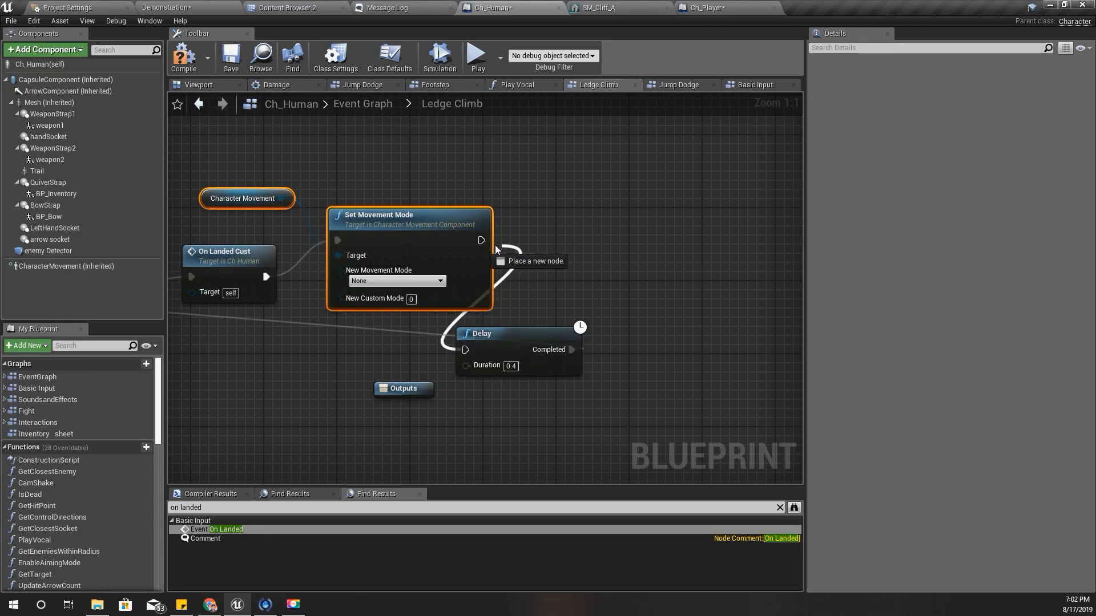
click(397, 281)
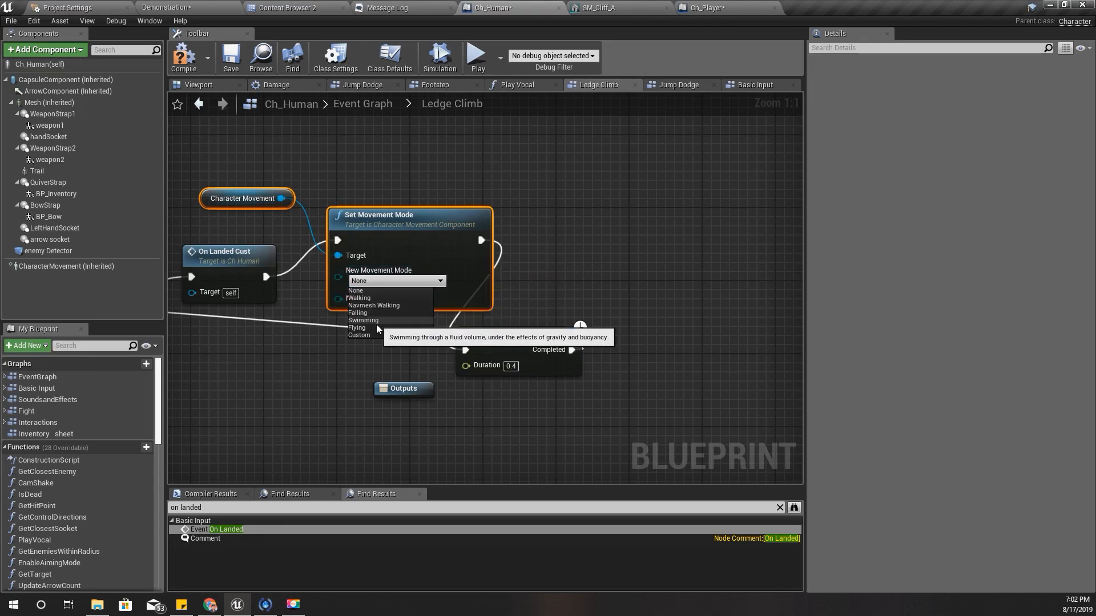
click(358, 298)
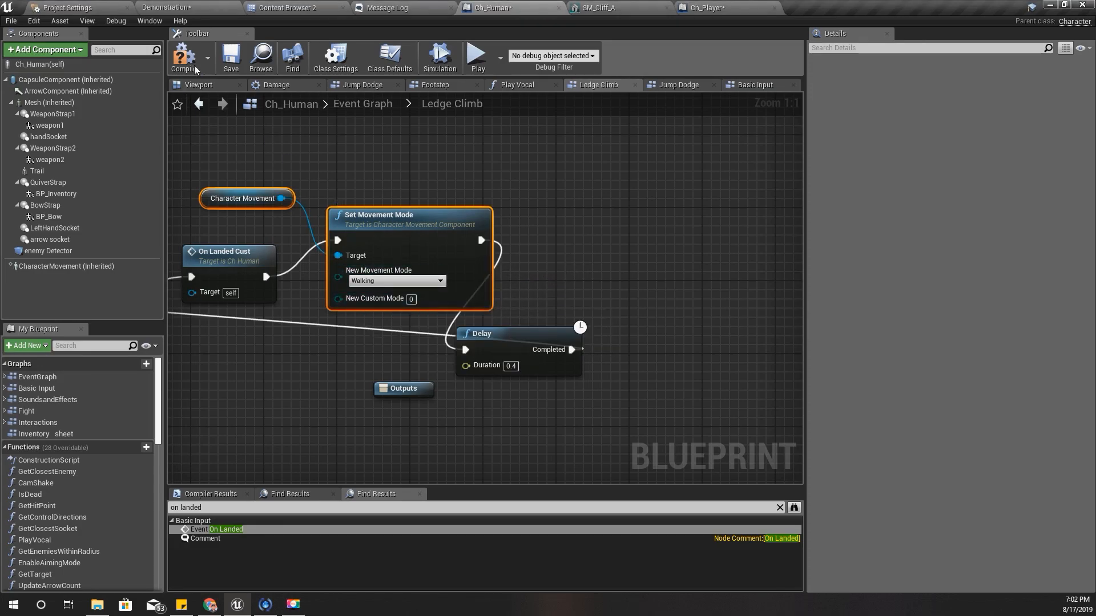
click(184, 57)
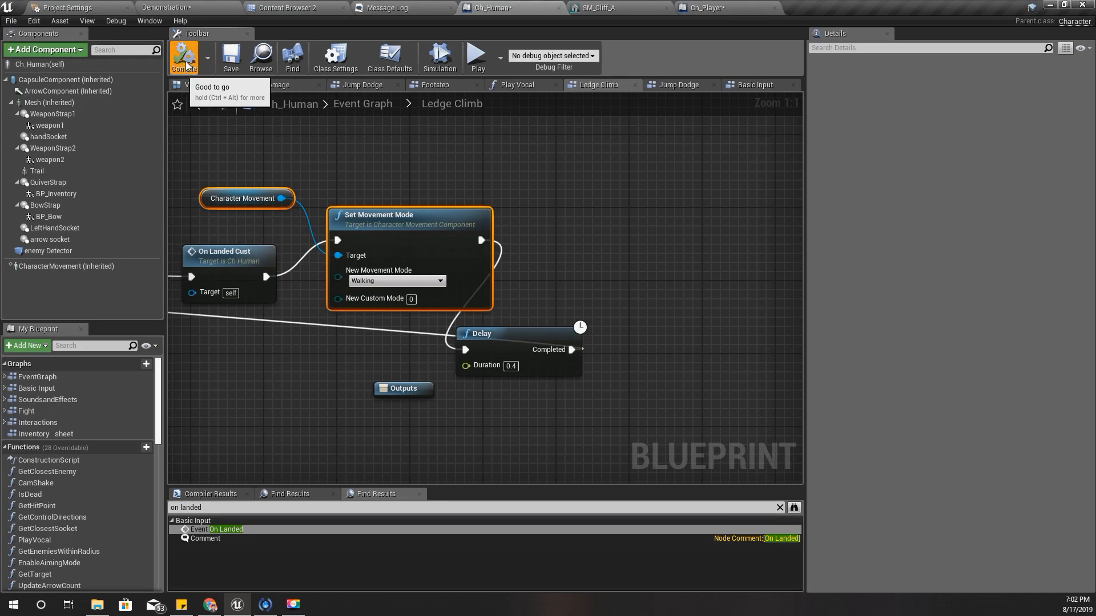
click(165, 7)
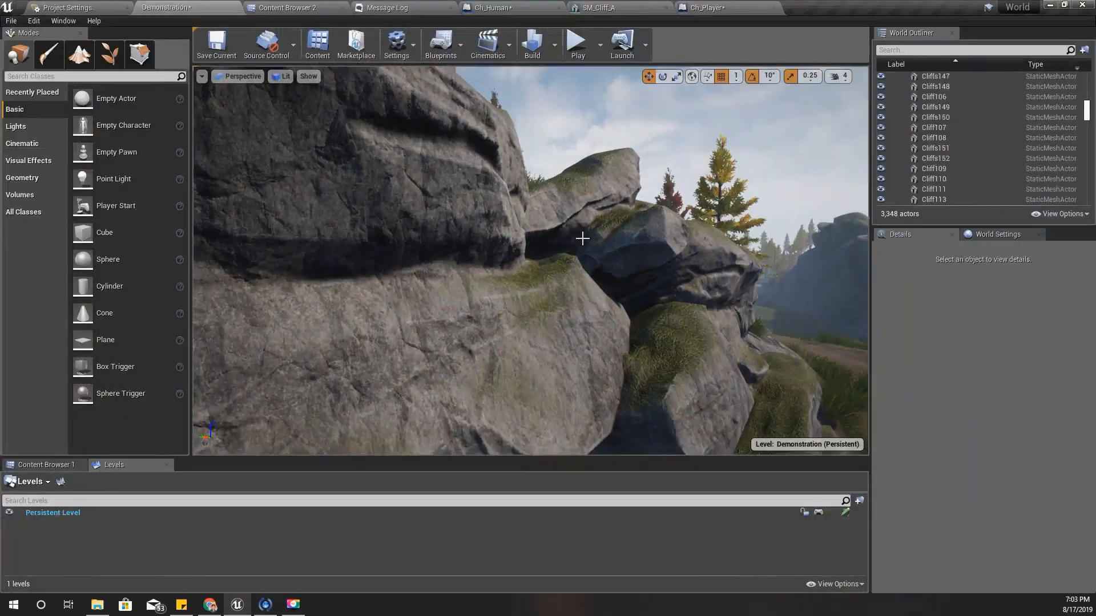
- Switch to the SM_Cliff_A Static Mesh Editor to view the rock's collision primitives
click(598, 7)
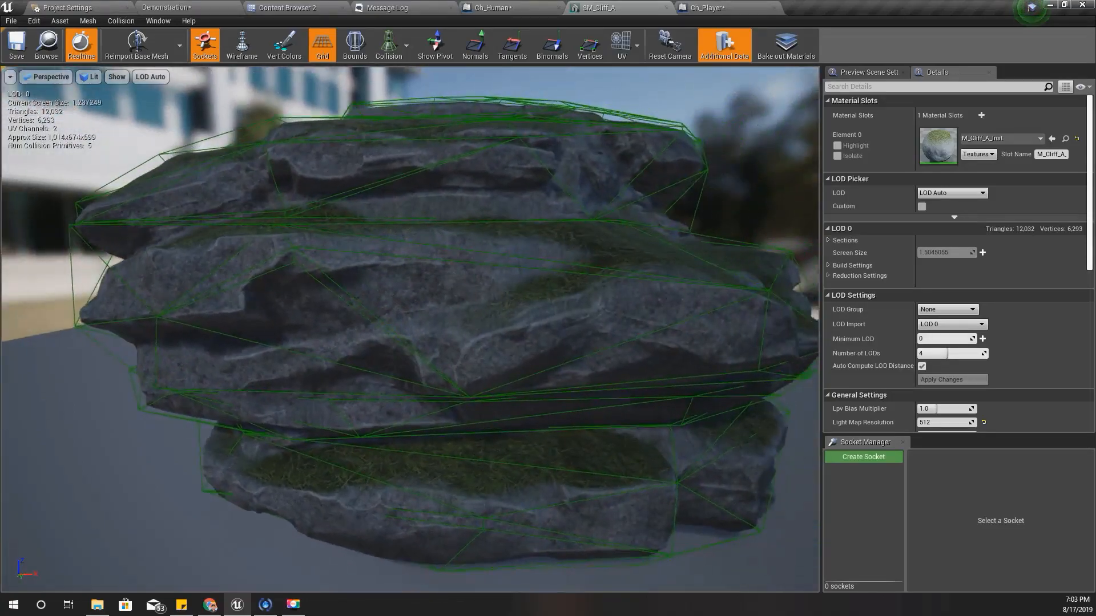
- Check the On Landed Cust node in Ch_Human's Ledge Climb graph, then return to Demonstration
click(504, 8)
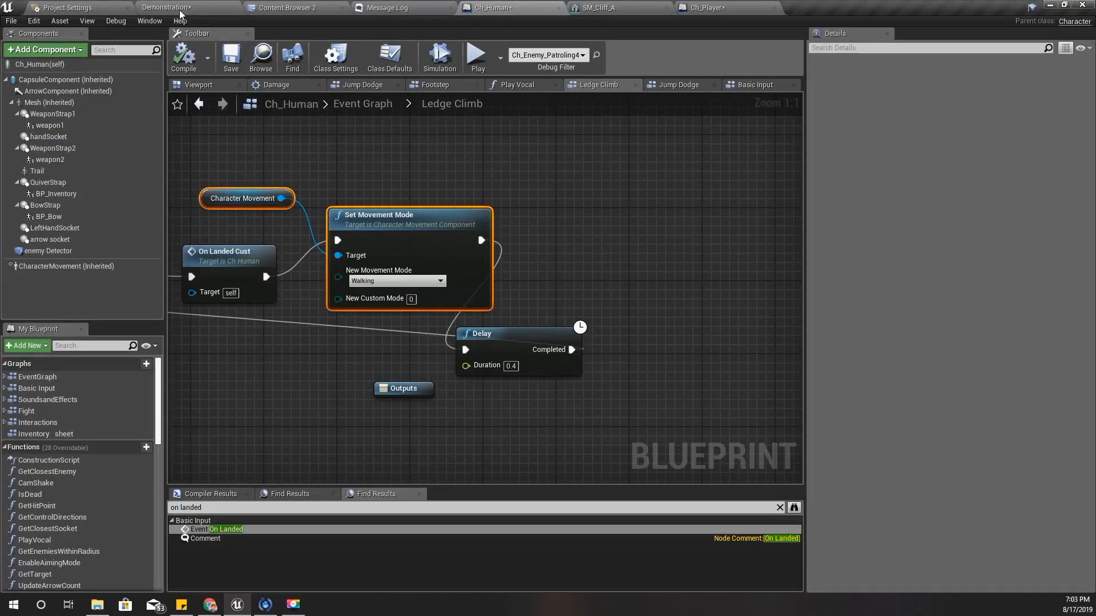
click(165, 8)
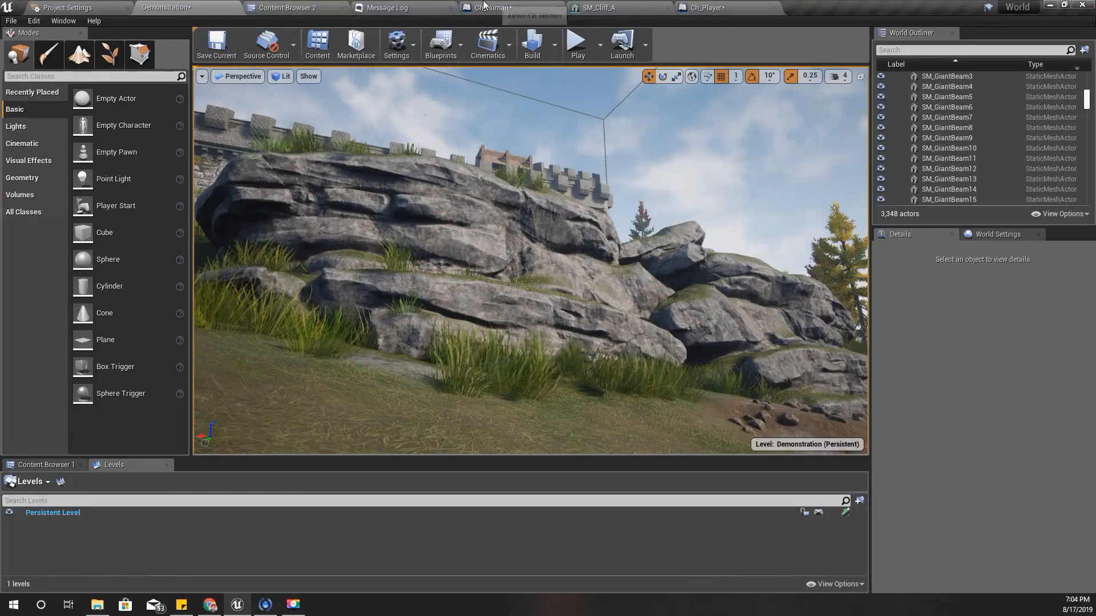
click(496, 8)
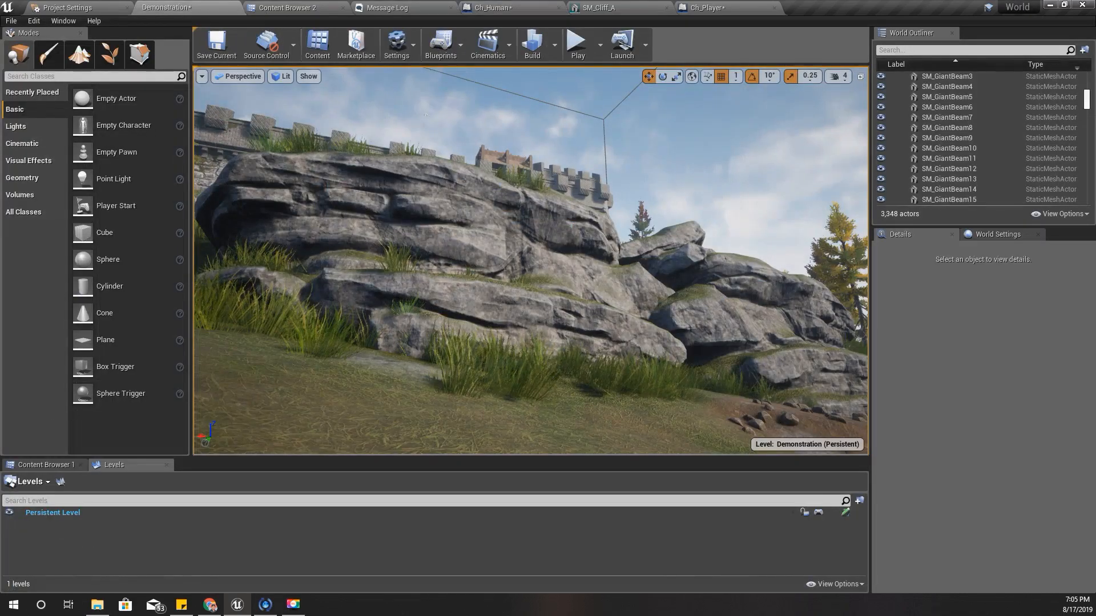
key(F11)
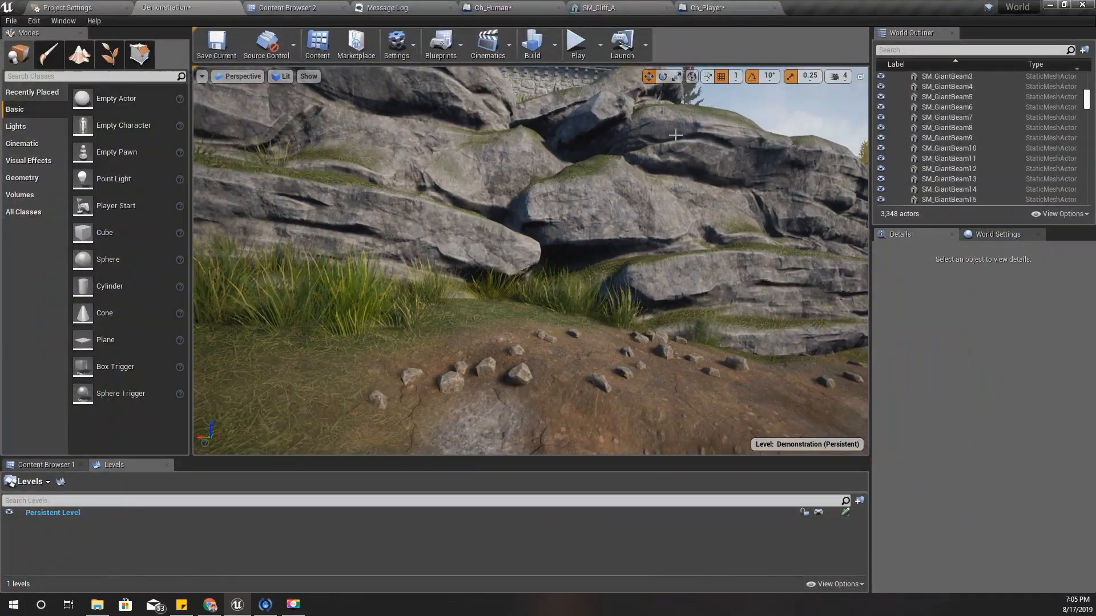
- Switch to the player character blueprint, then back to Ch_Human's Ledge Climb graph
click(698, 7)
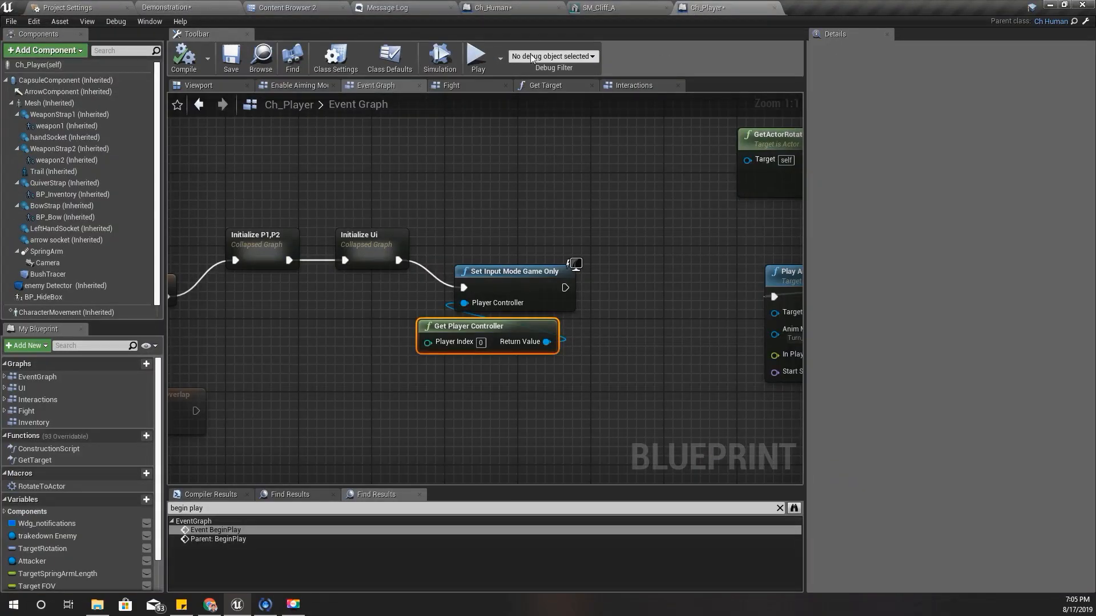
click(510, 7)
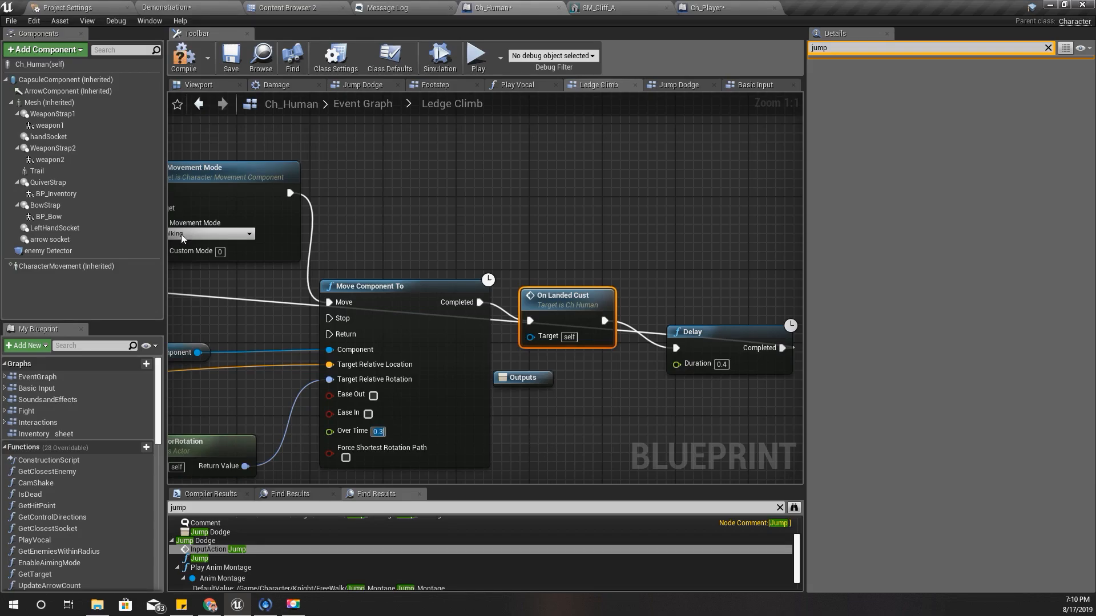
- Filter Ch_Human's CharacterMovement jump settings and enter 320 for Jump Z Velocity
click(66, 267)
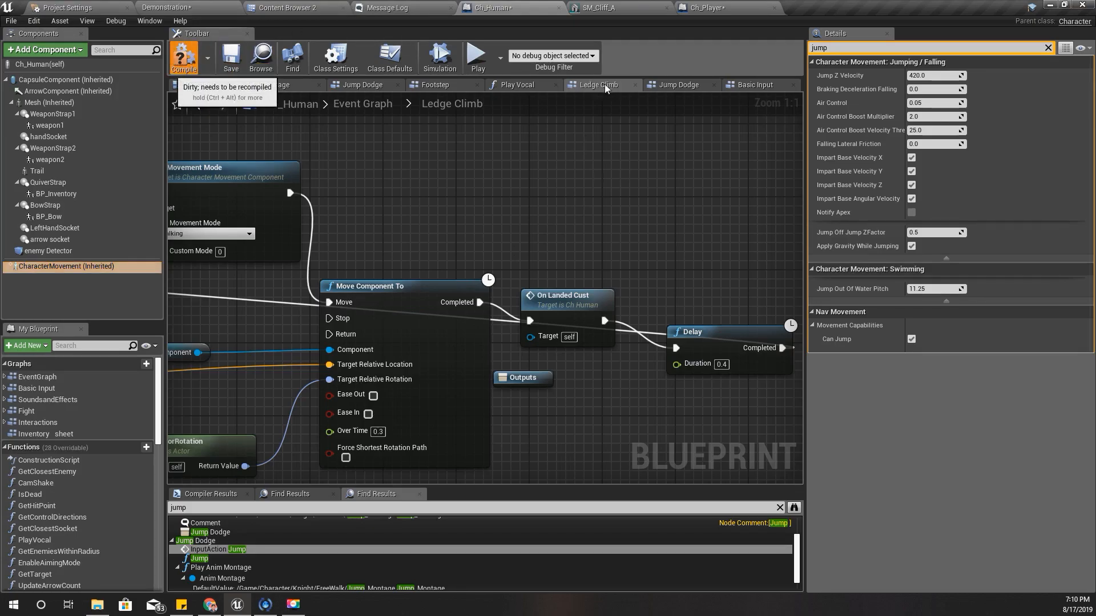
click(184, 57)
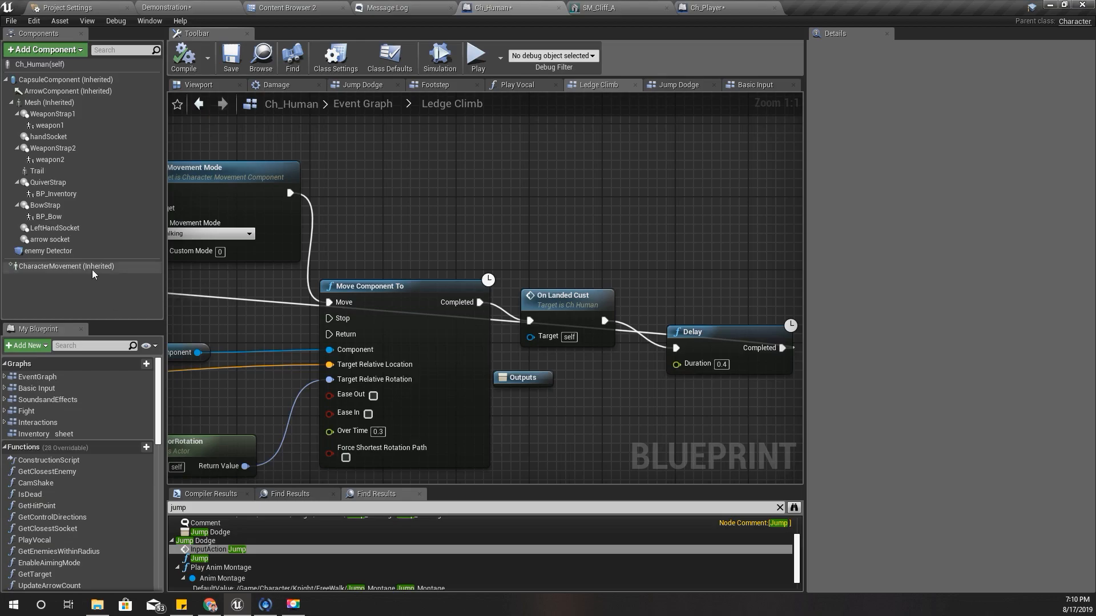
click(66, 266)
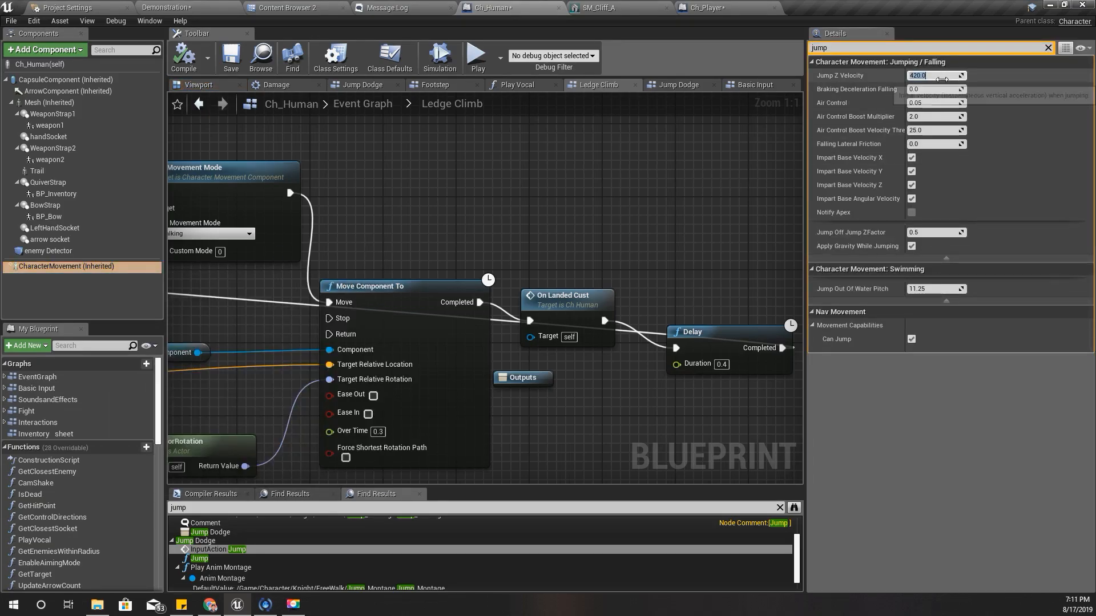
text(320.0)
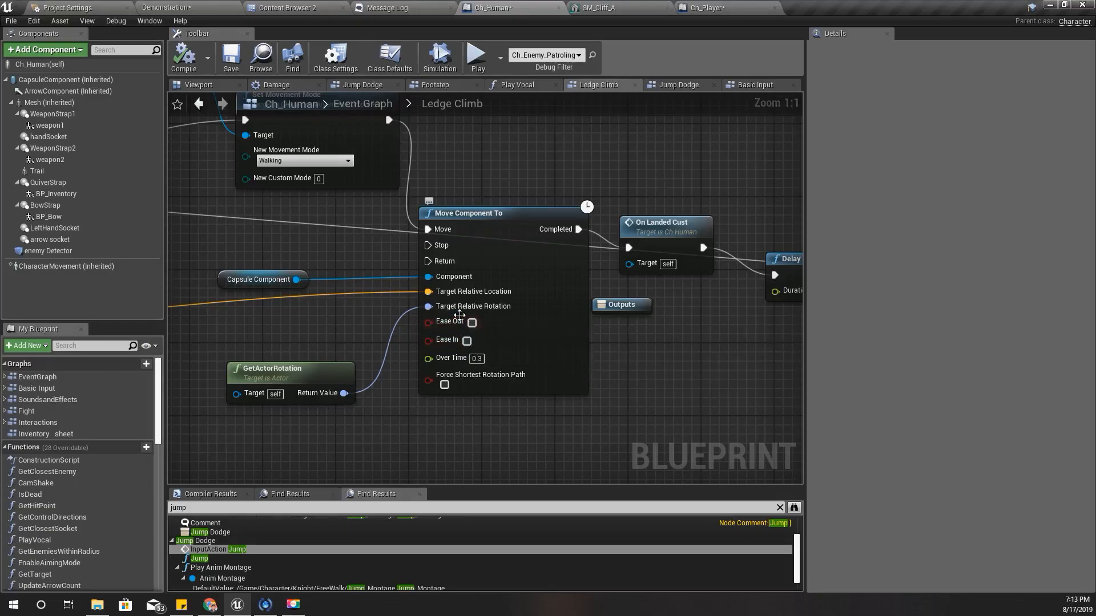
mouse_move(472, 322)
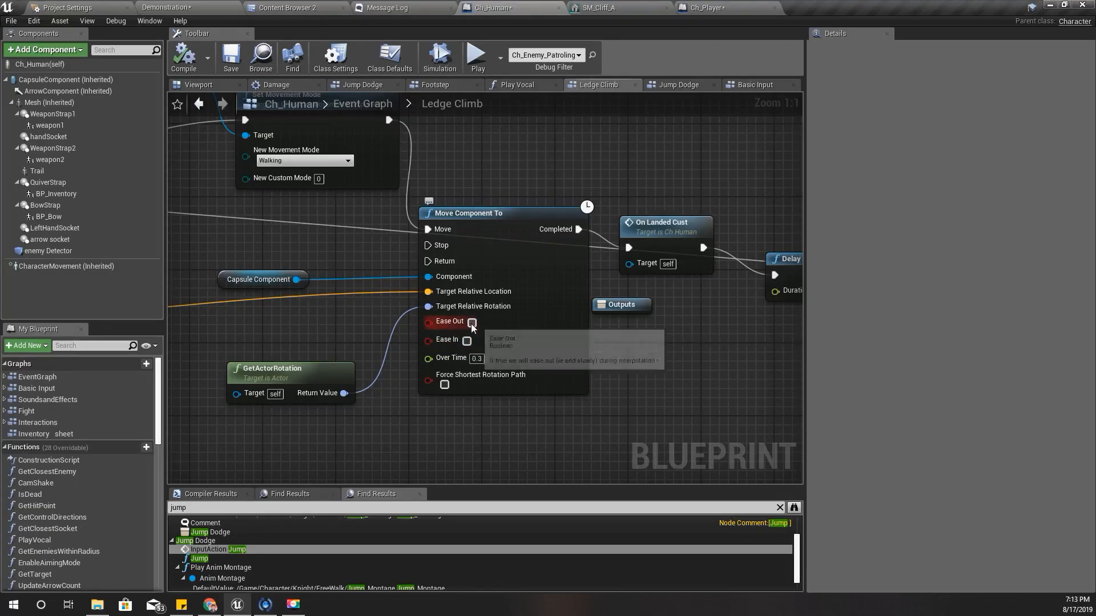
- Bring up the Demonstration level view of the castle wall above the rocky cliffs
click(473, 322)
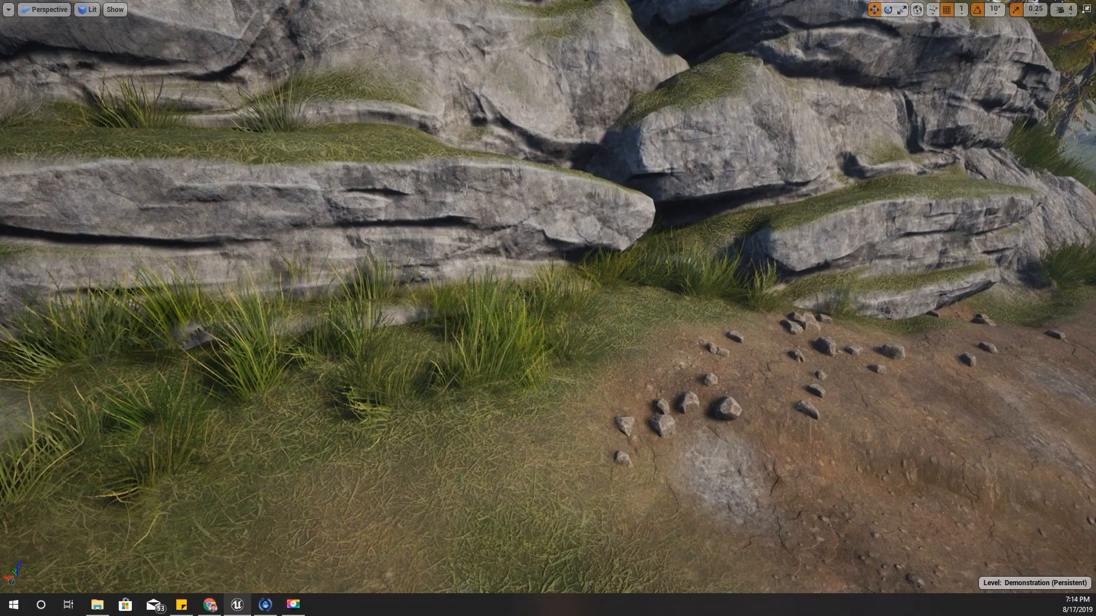
click(873, 9)
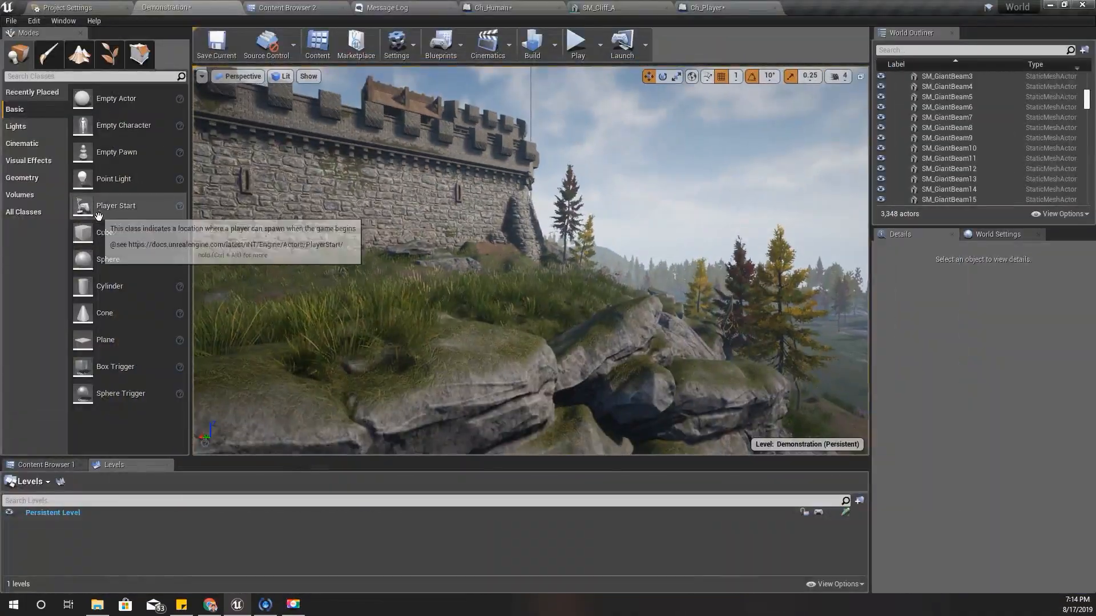
- Return to the Ch_Human blueprint, then switch over to the CodeLikeMe Patreon page
click(489, 8)
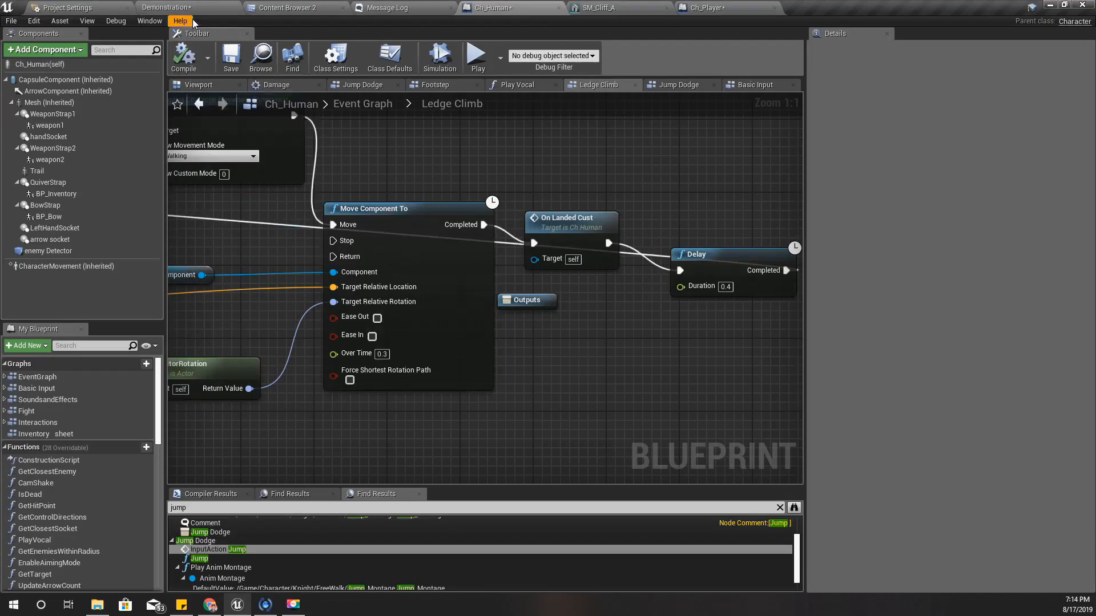
click(166, 8)
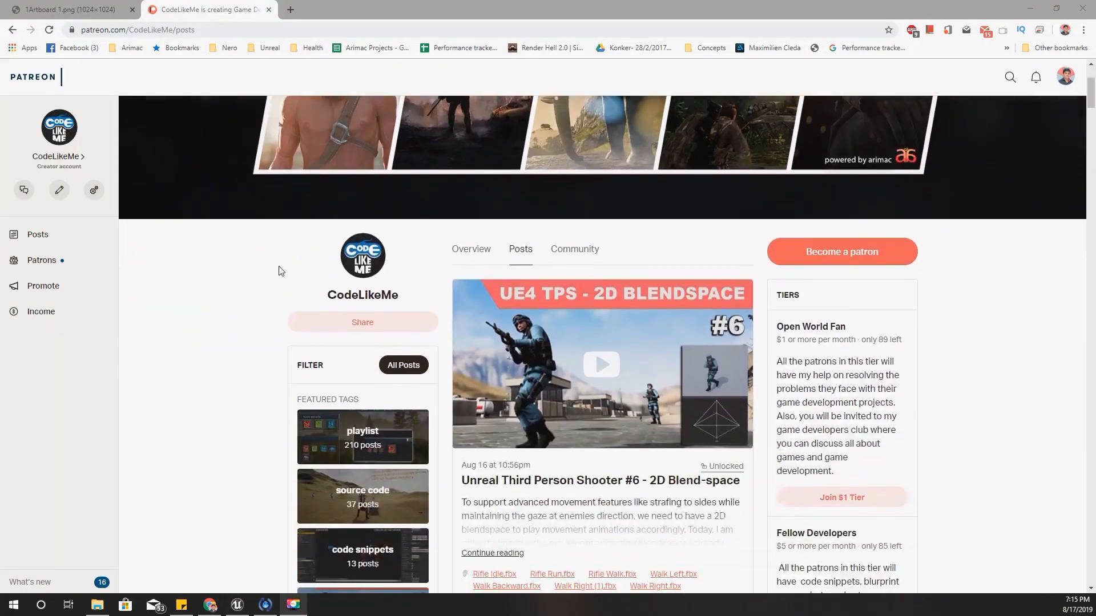
- Scroll CodeLikeMe's post feed down to the Aug 13 Inventory Widget tutorial posts
scroll(down, 3)
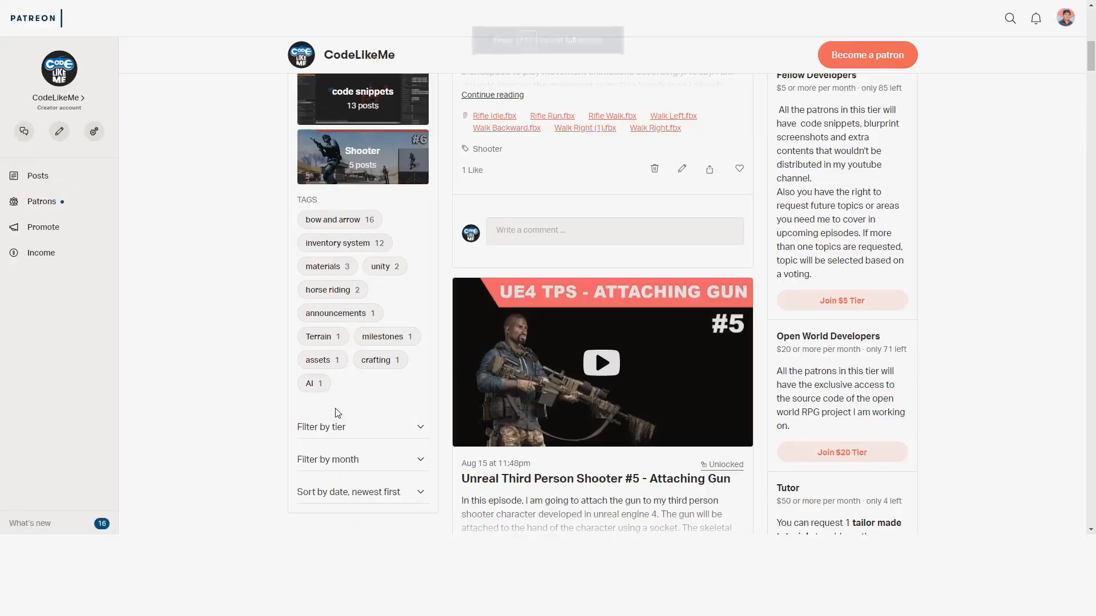
scroll(down, 3)
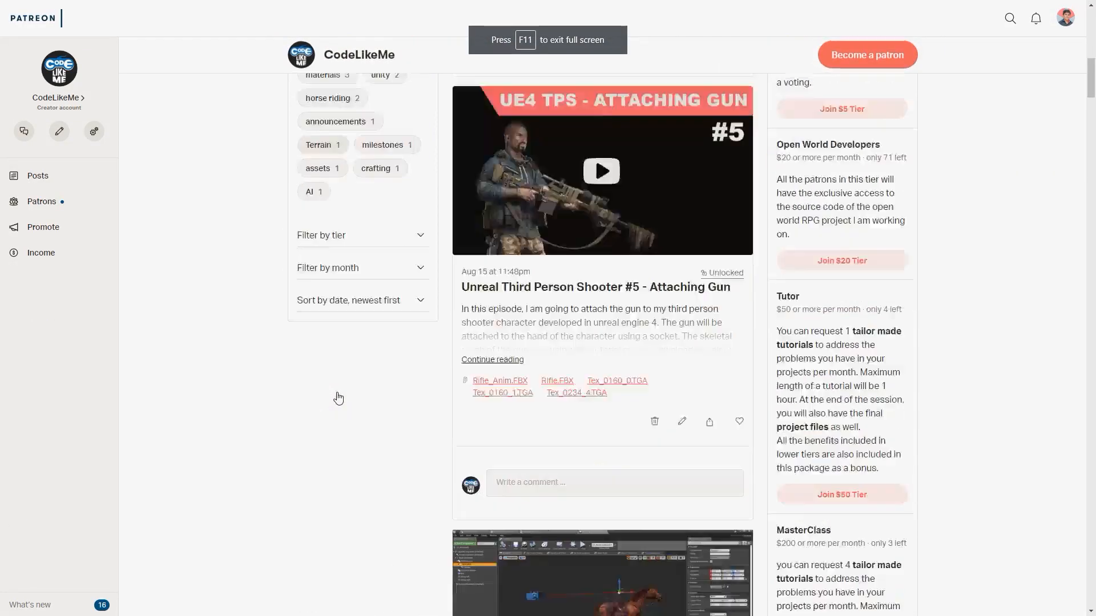
scroll(down, 3)
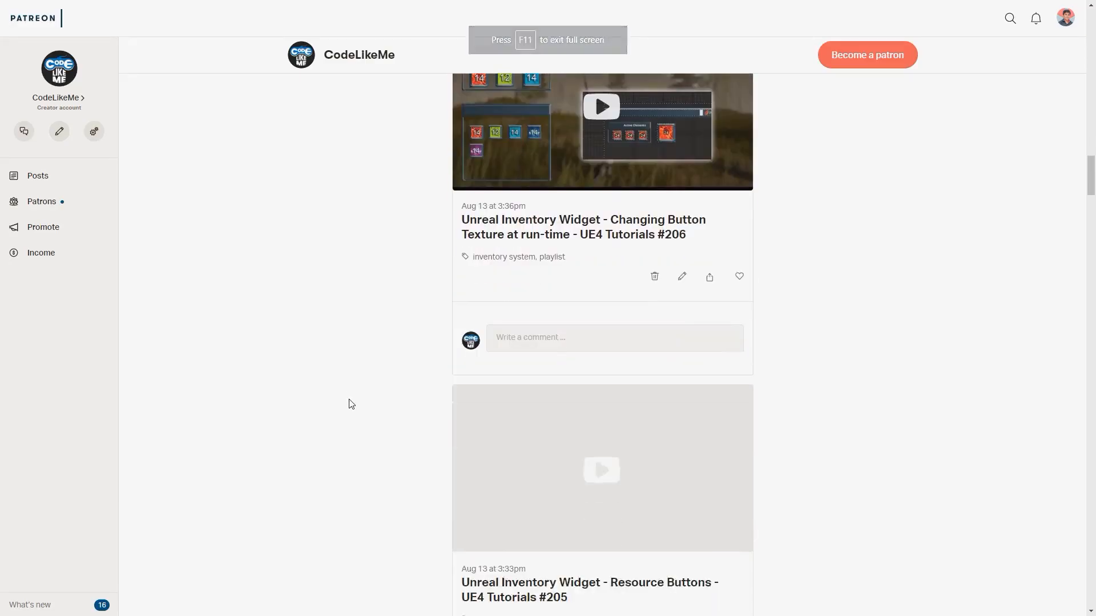